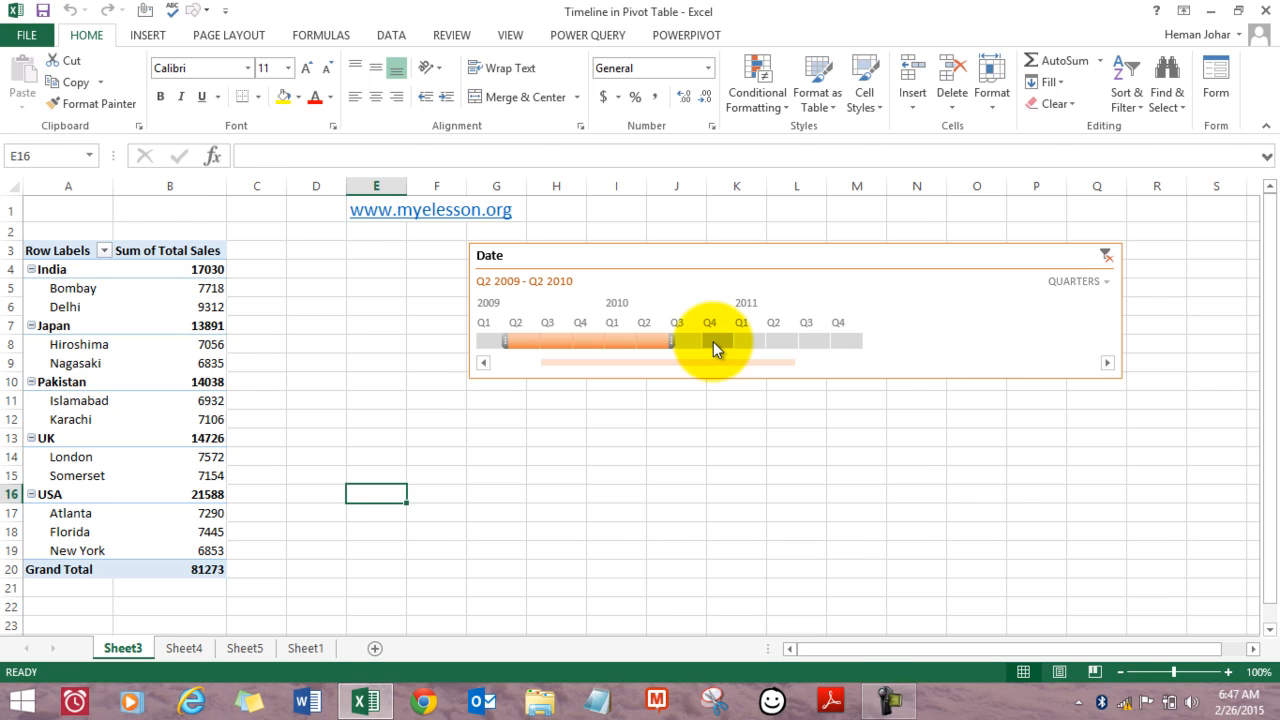
Step: Select a quarter on the Date timeline and stretch it to span Q4 2010 through Q4 2011
click(673, 340)
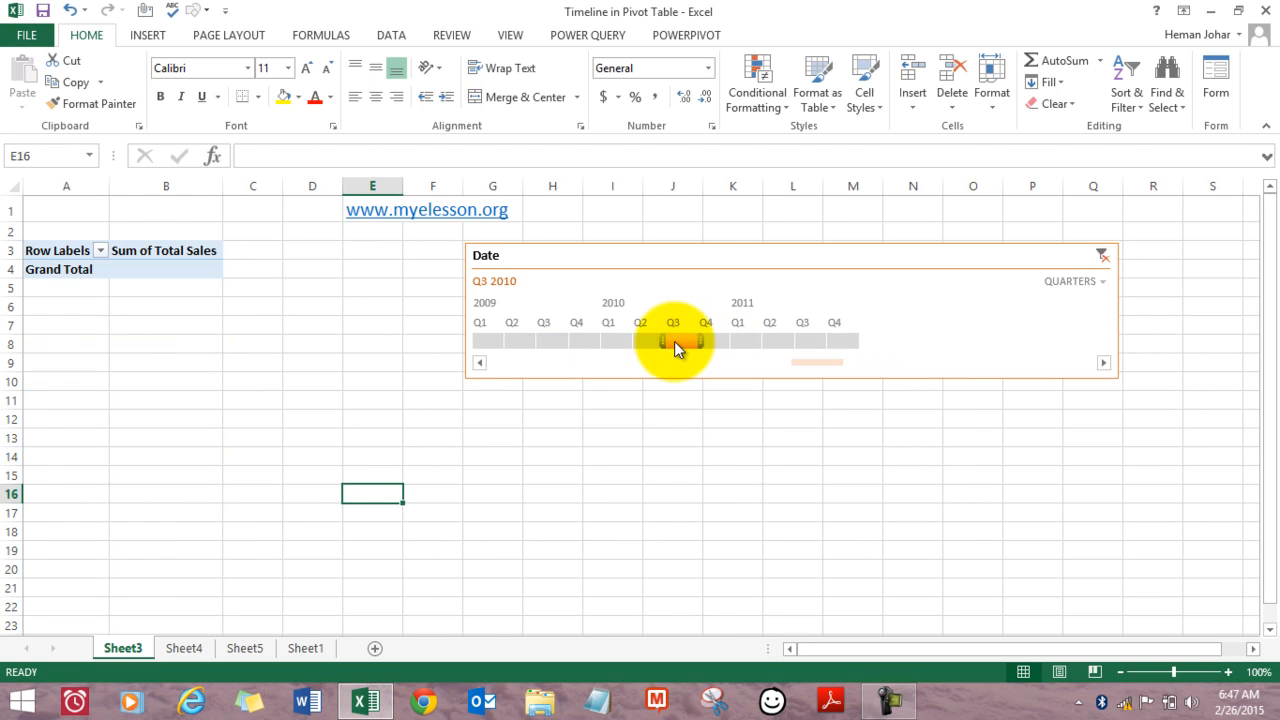
drag(672, 340, 620, 340)
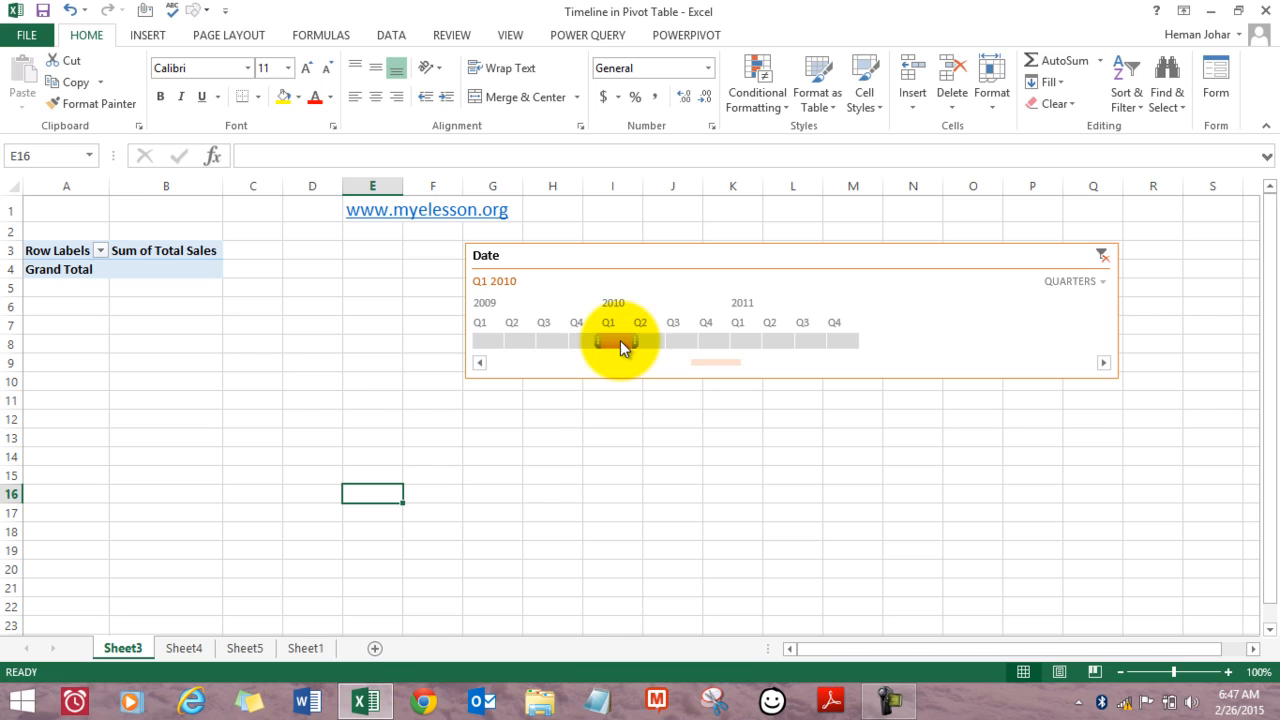
drag(618, 340, 533, 340)
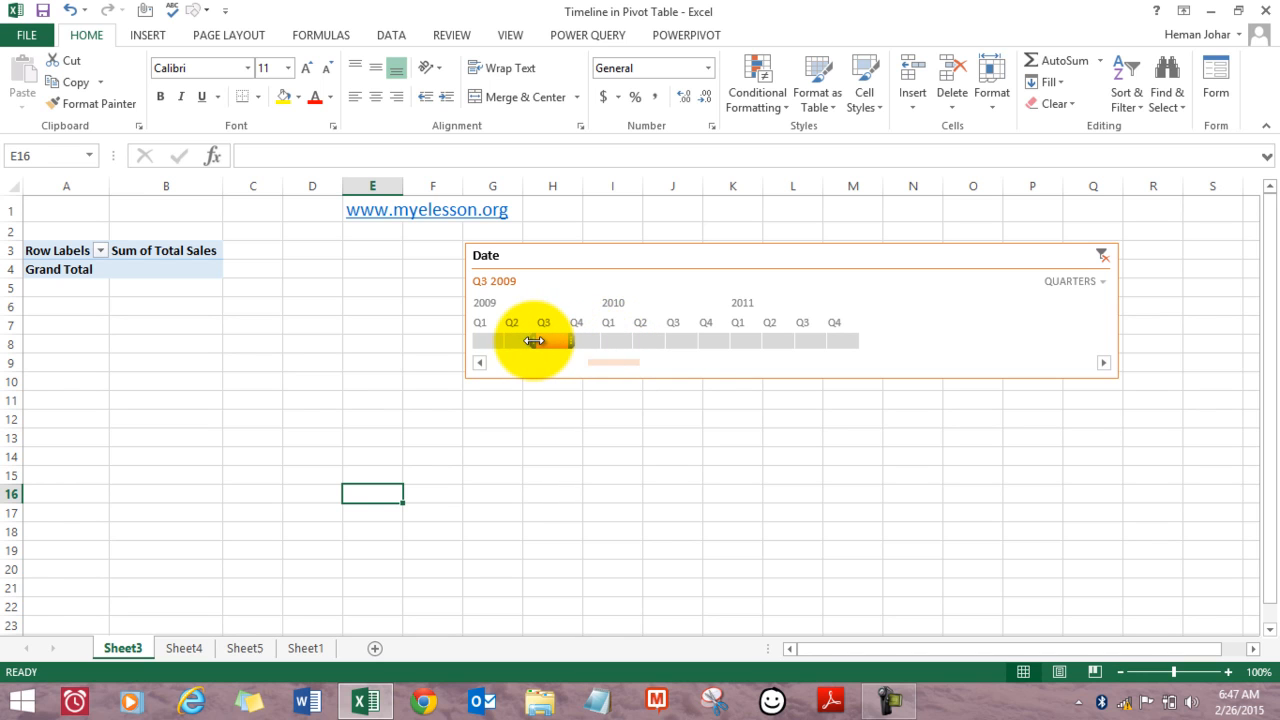
drag(543, 341, 495, 341)
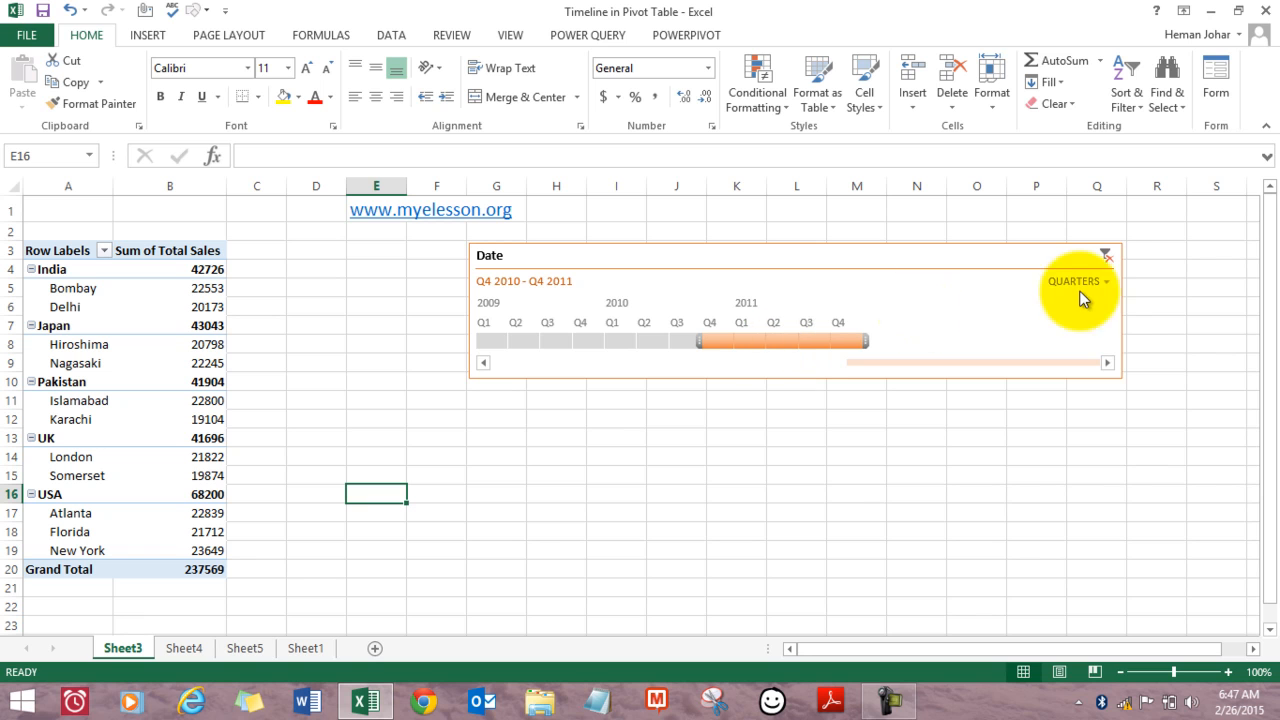
Step: Switch the timeline to years and extend the filter back to cover 2009–2011 (total 393,869)
click(1078, 281)
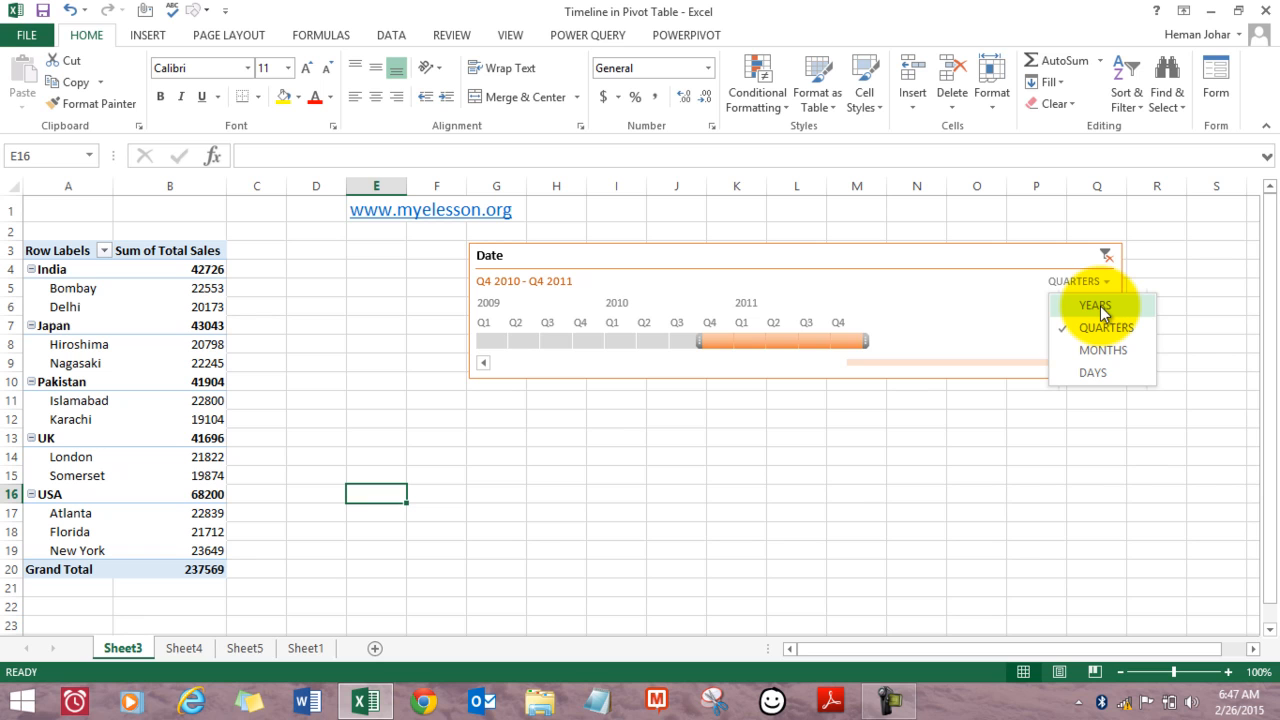
click(1094, 305)
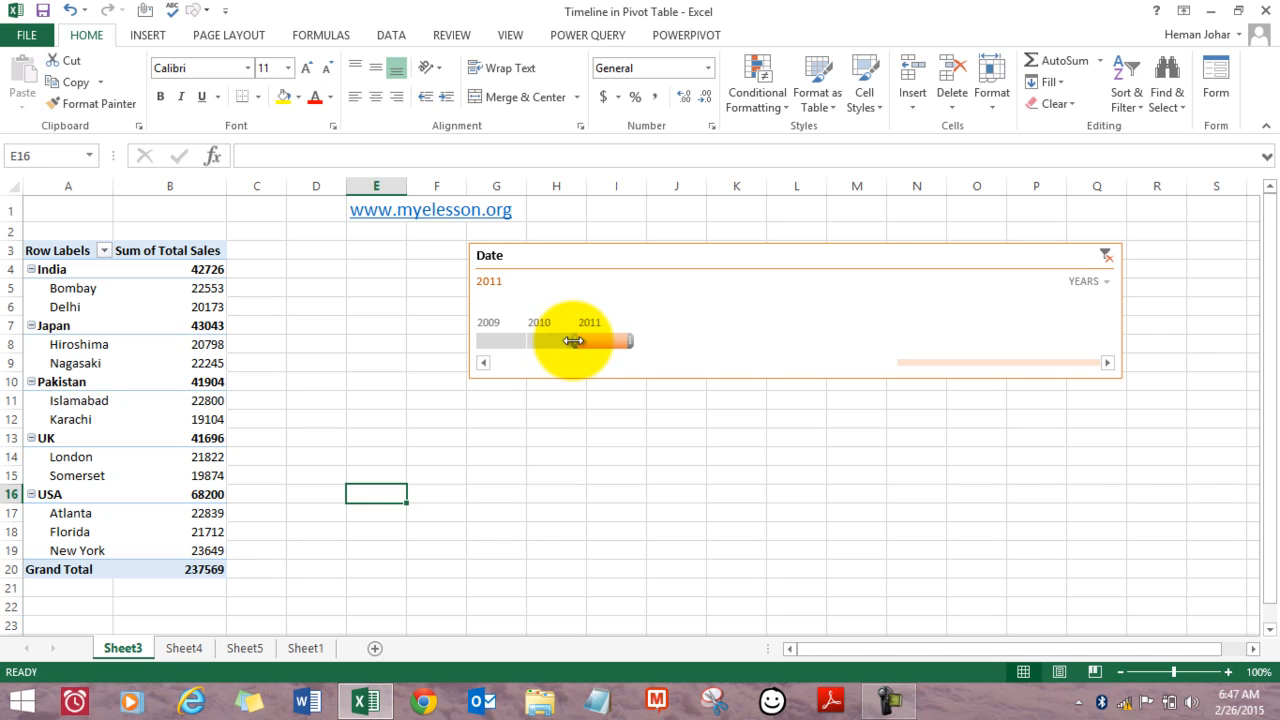
drag(573, 340, 485, 340)
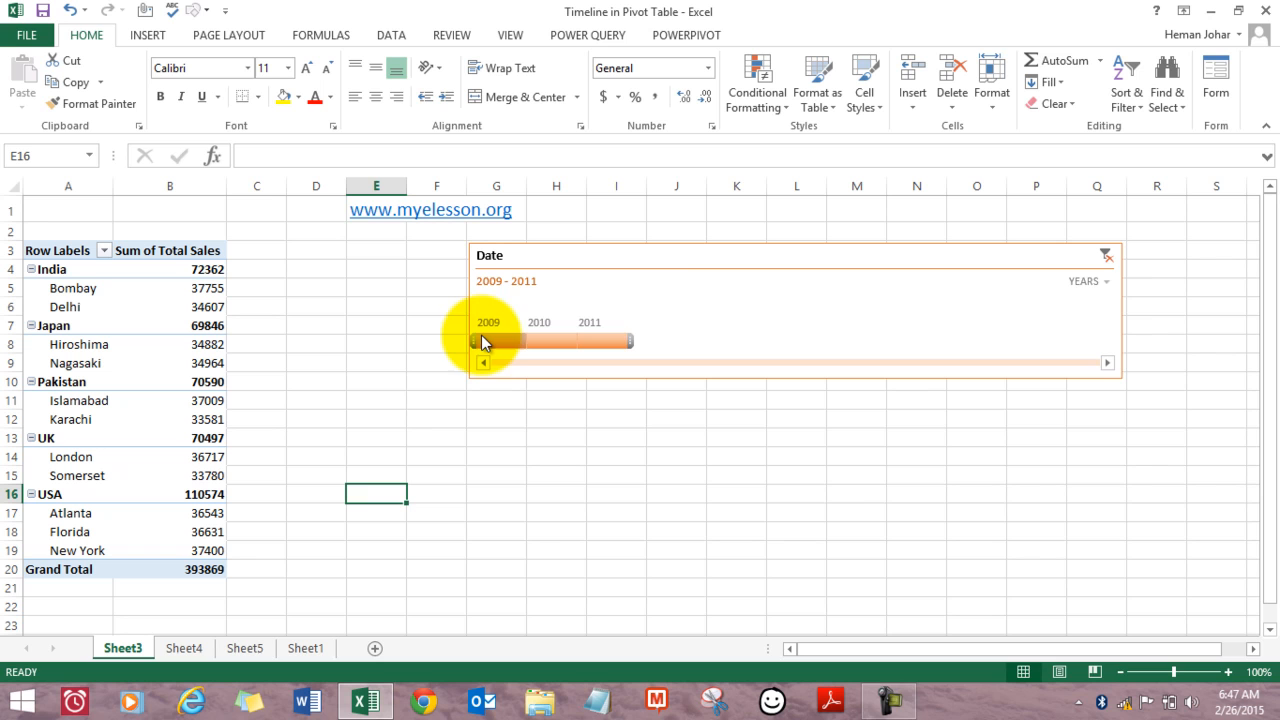
click(1105, 281)
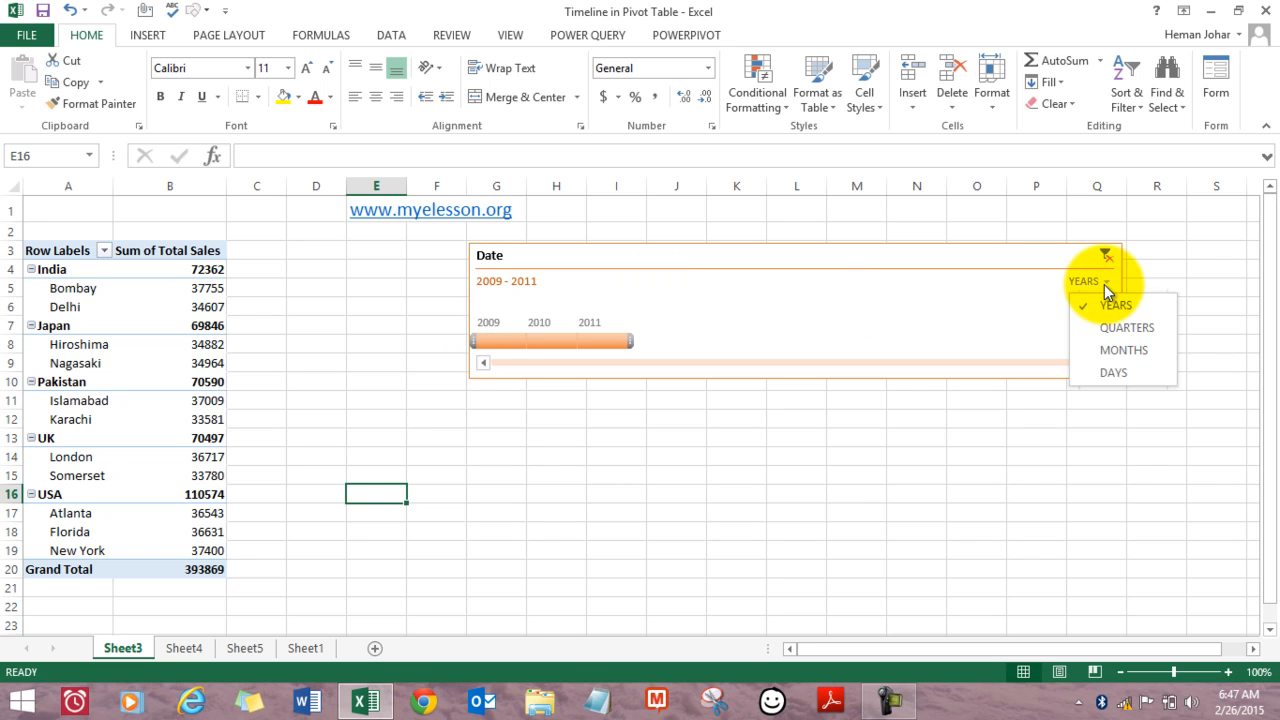
Step: Show the timeline by months and narrow the filter to February 2009 (total 75,027)
click(1123, 349)
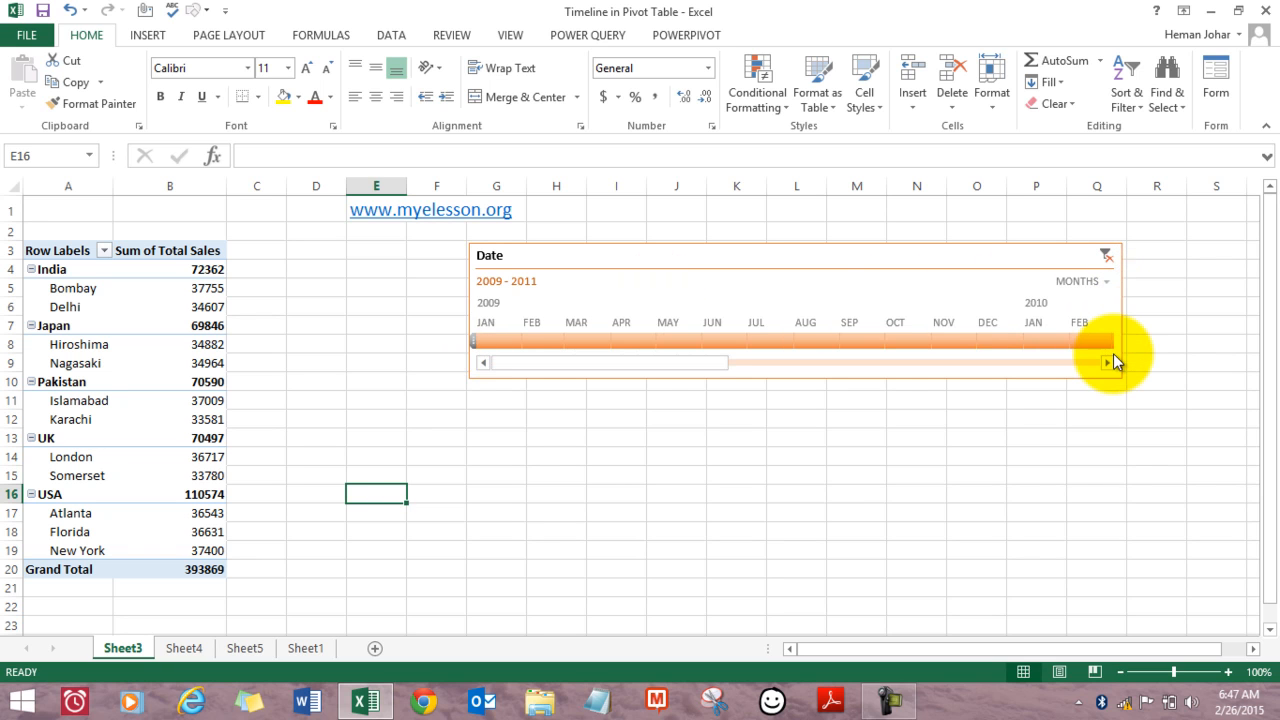
drag(1107, 342, 943, 342)
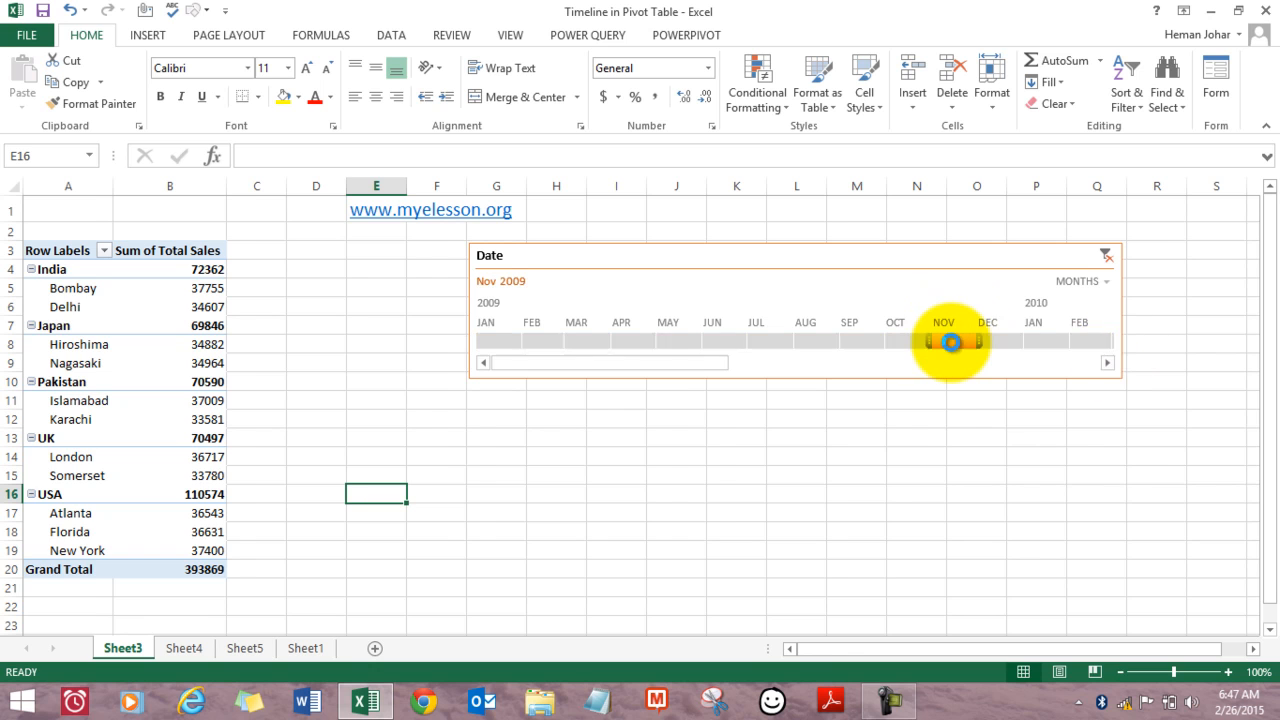
click(940, 343)
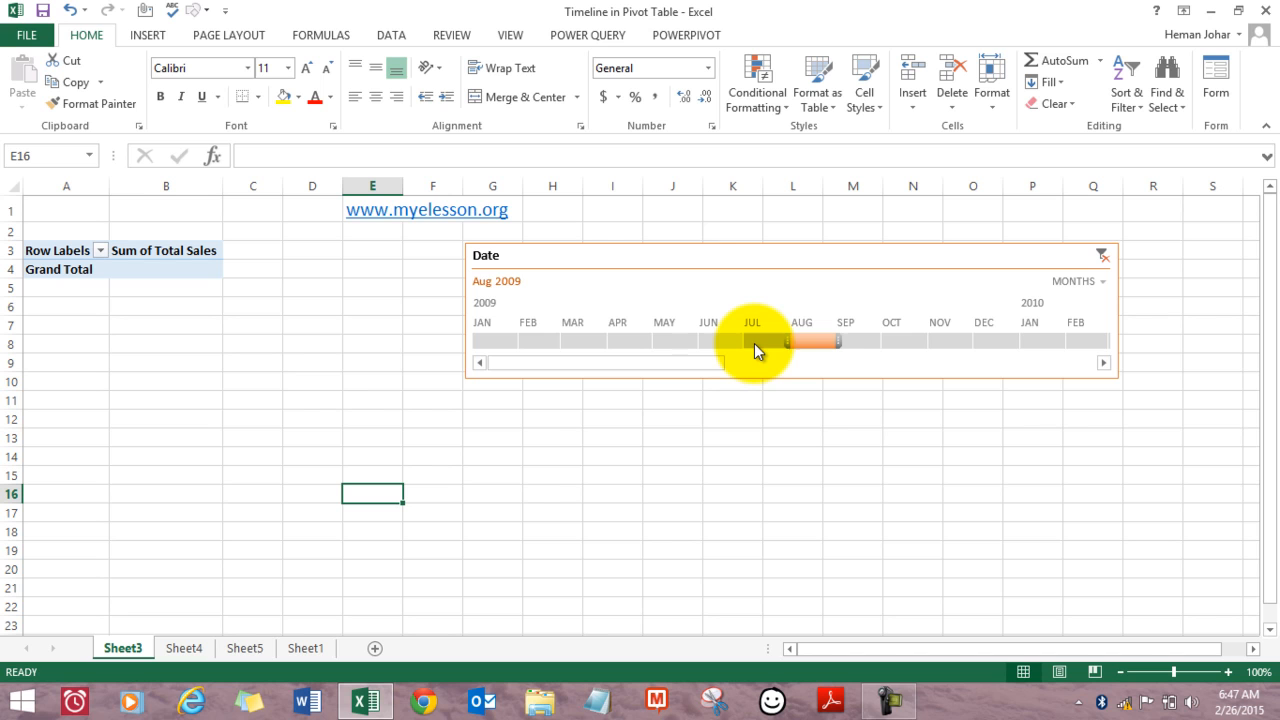
drag(752, 341, 664, 341)
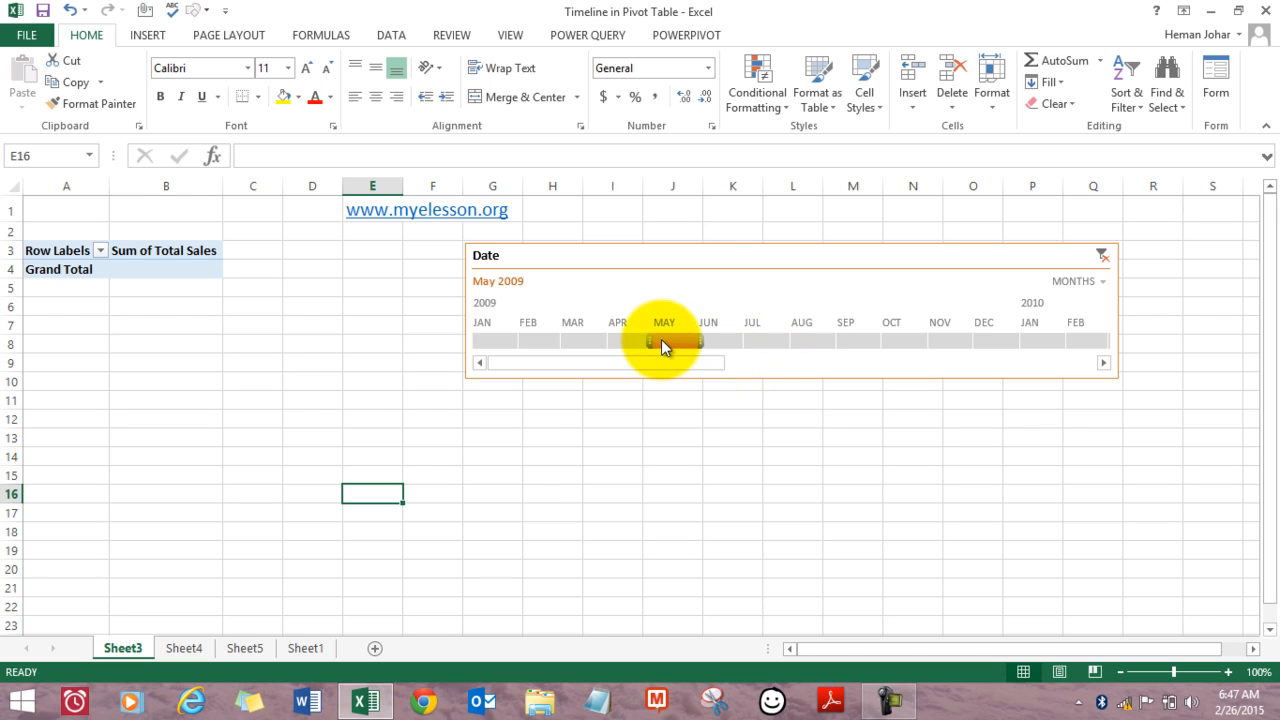
drag(665, 340, 540, 340)
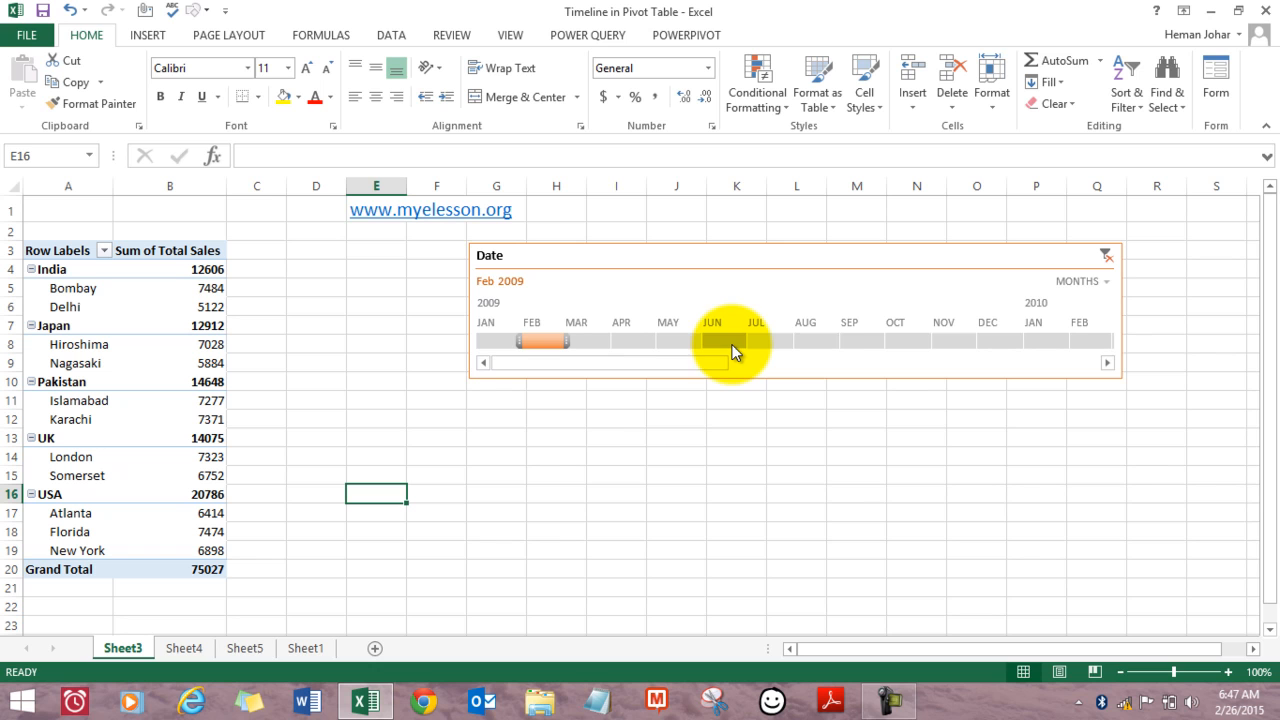
click(1104, 281)
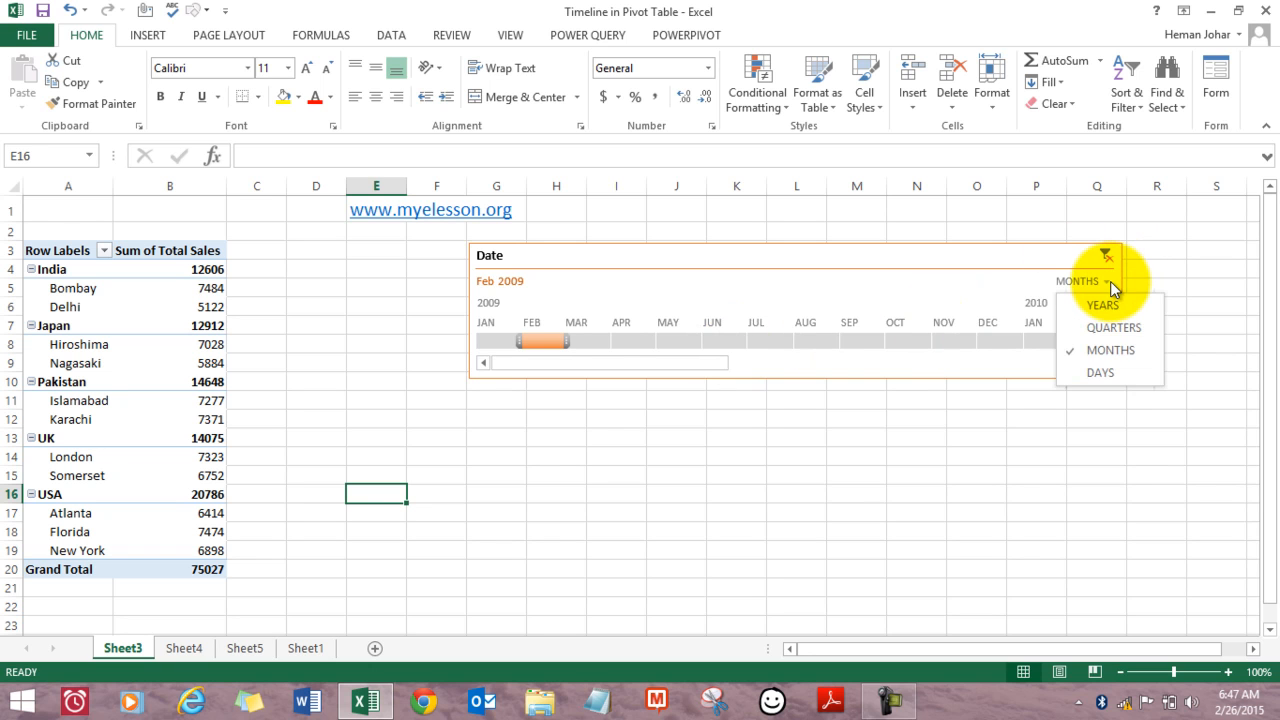
Step: Switch the timeline to days, then back to quarters, keeping the February 2009 filter
click(1099, 372)
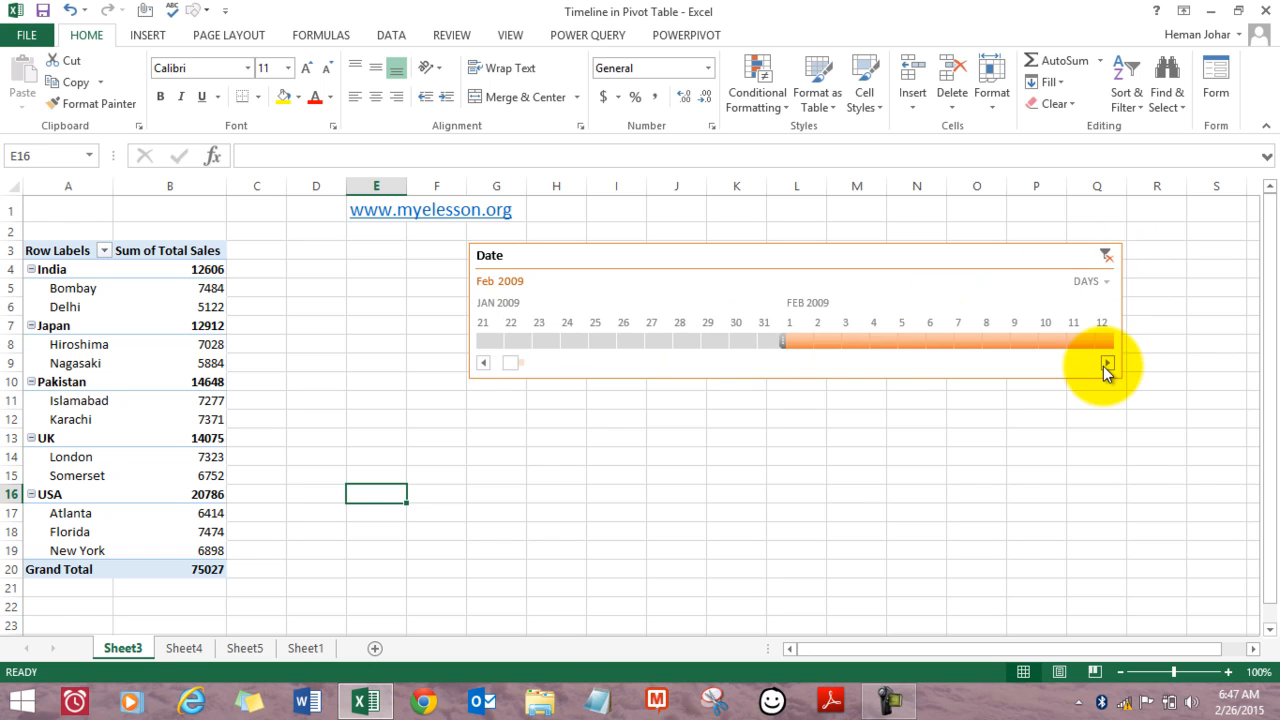
click(1089, 281)
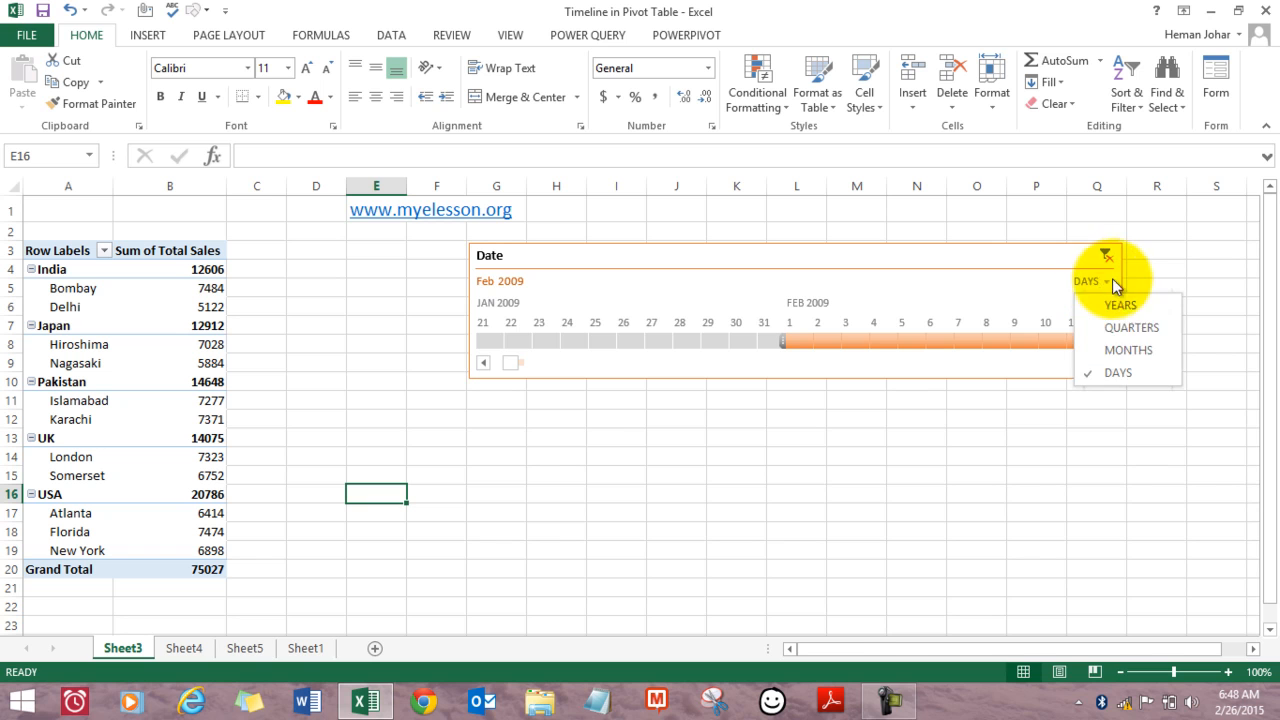
click(1131, 327)
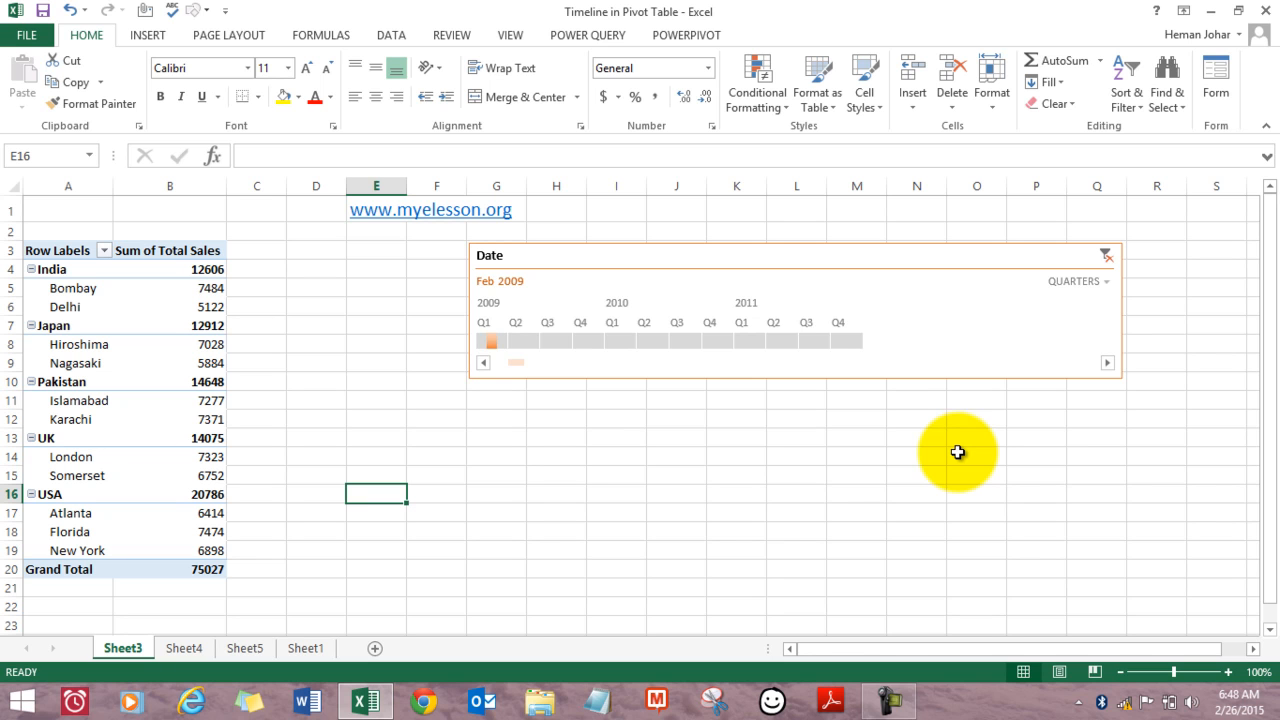
mouse_move(562, 534)
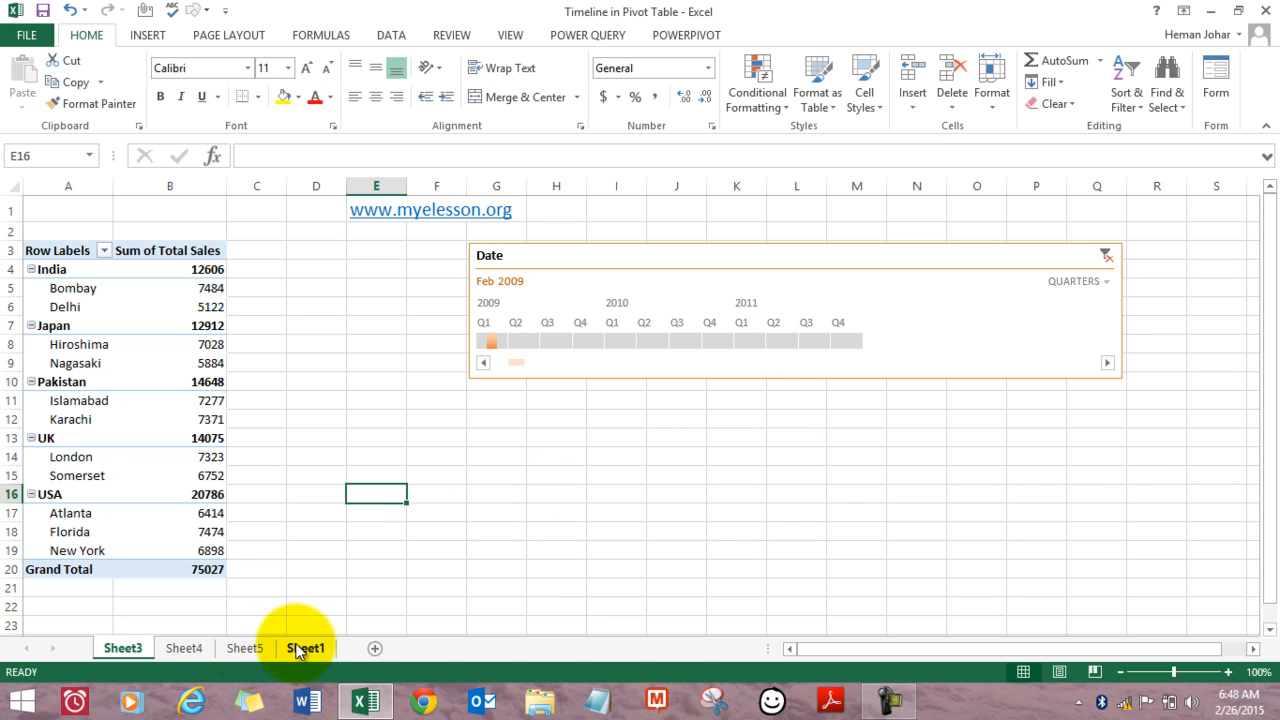
Step: From Sheet1, start a PivotTable for the sales data range A1:Q56 on a new worksheet
click(305, 648)
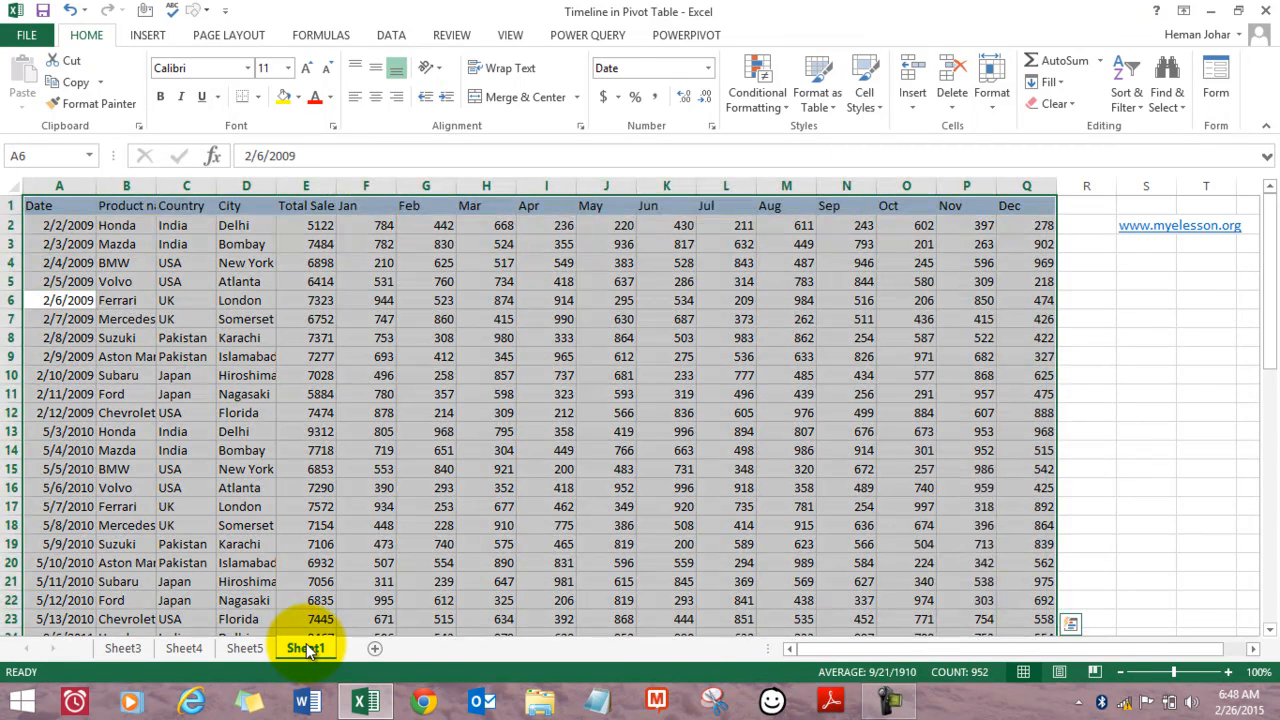
key(alt)
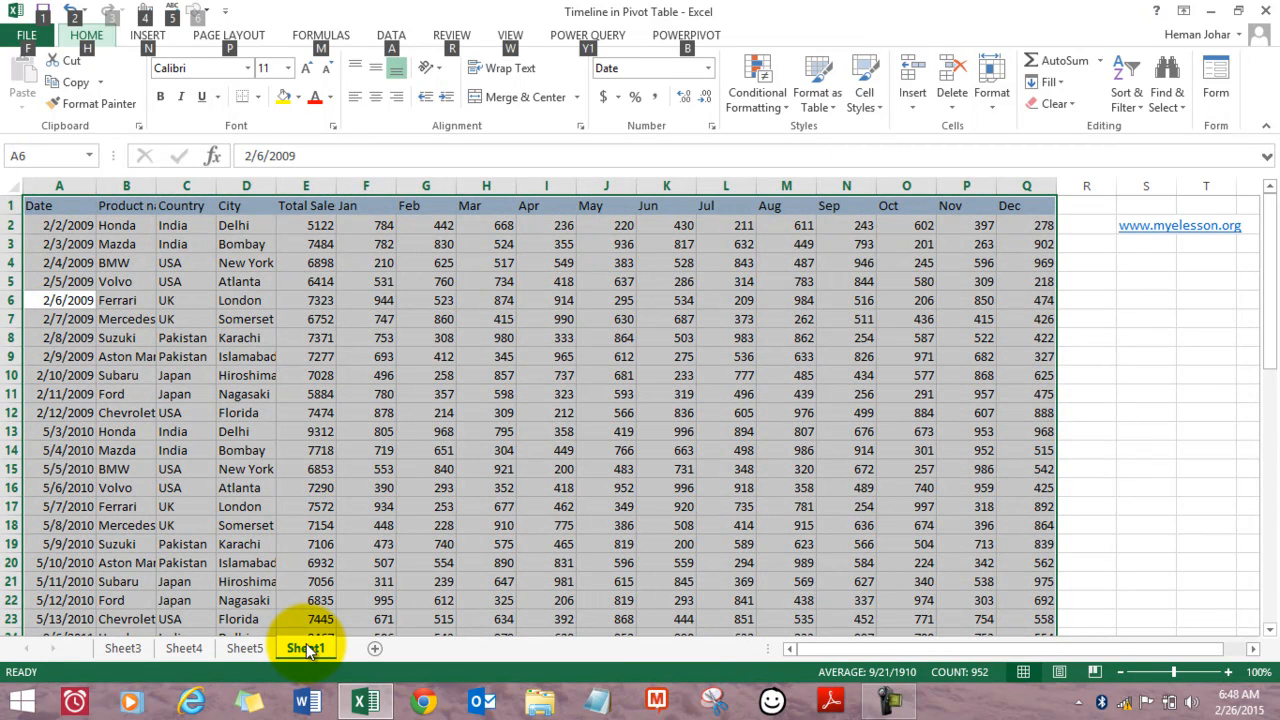
click(147, 34)
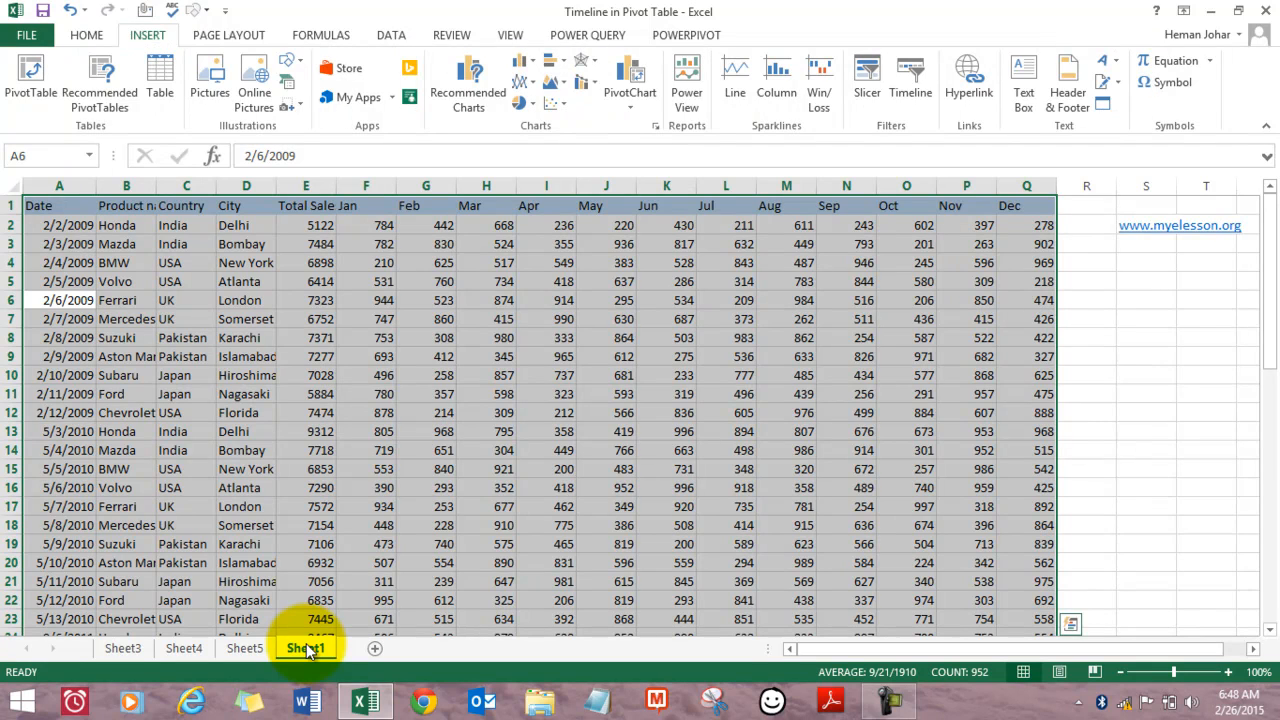
click(30, 80)
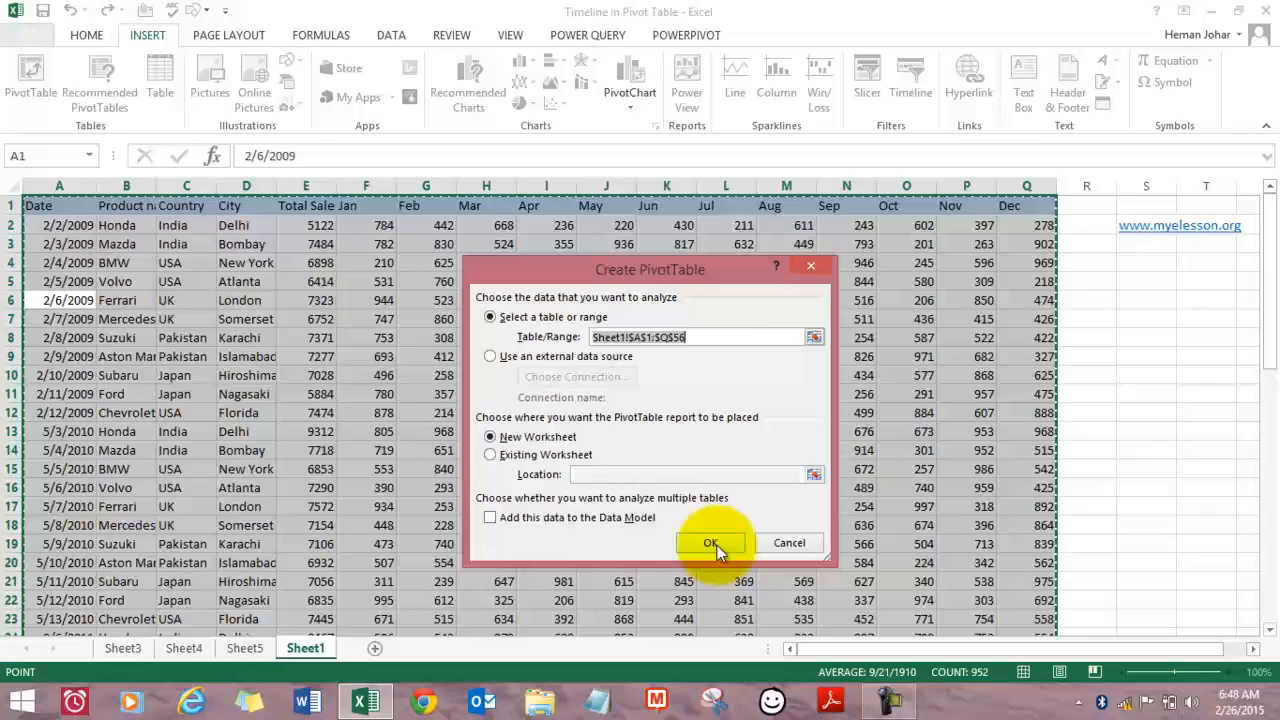
Step: Create the pivot table on Sheet2 with Country, City and Date fields ticked
click(710, 543)
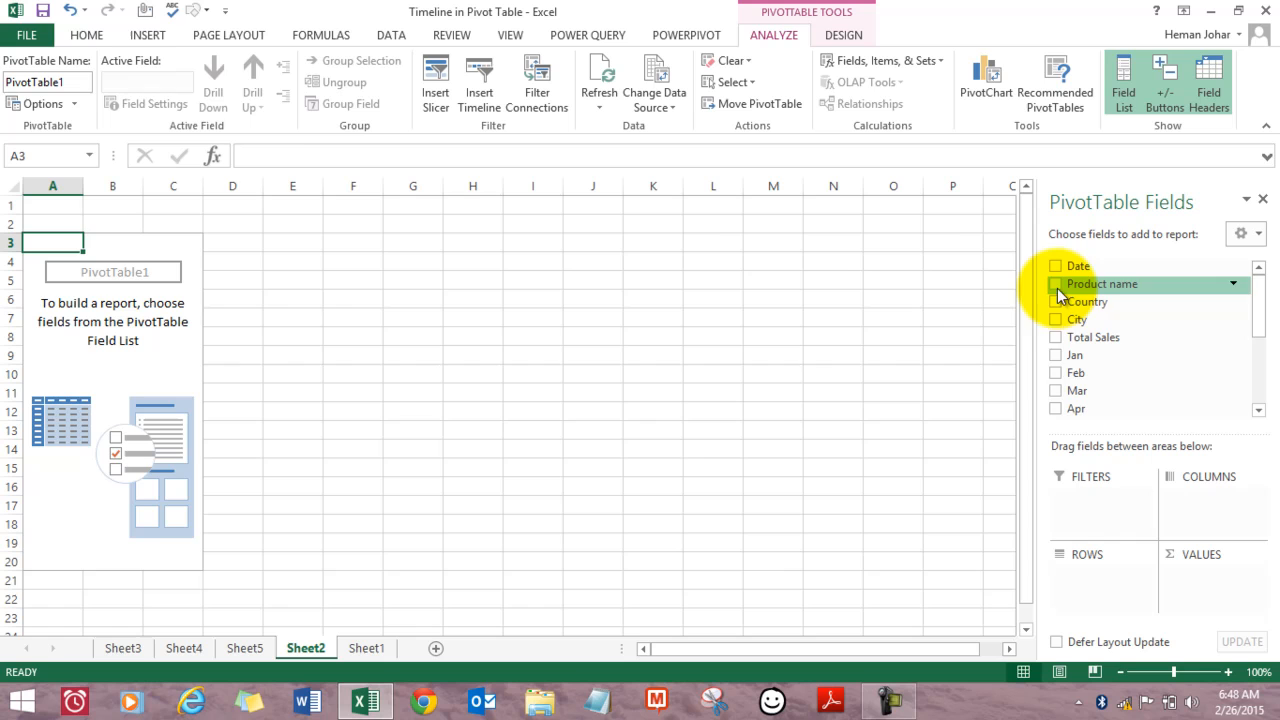
click(1056, 301)
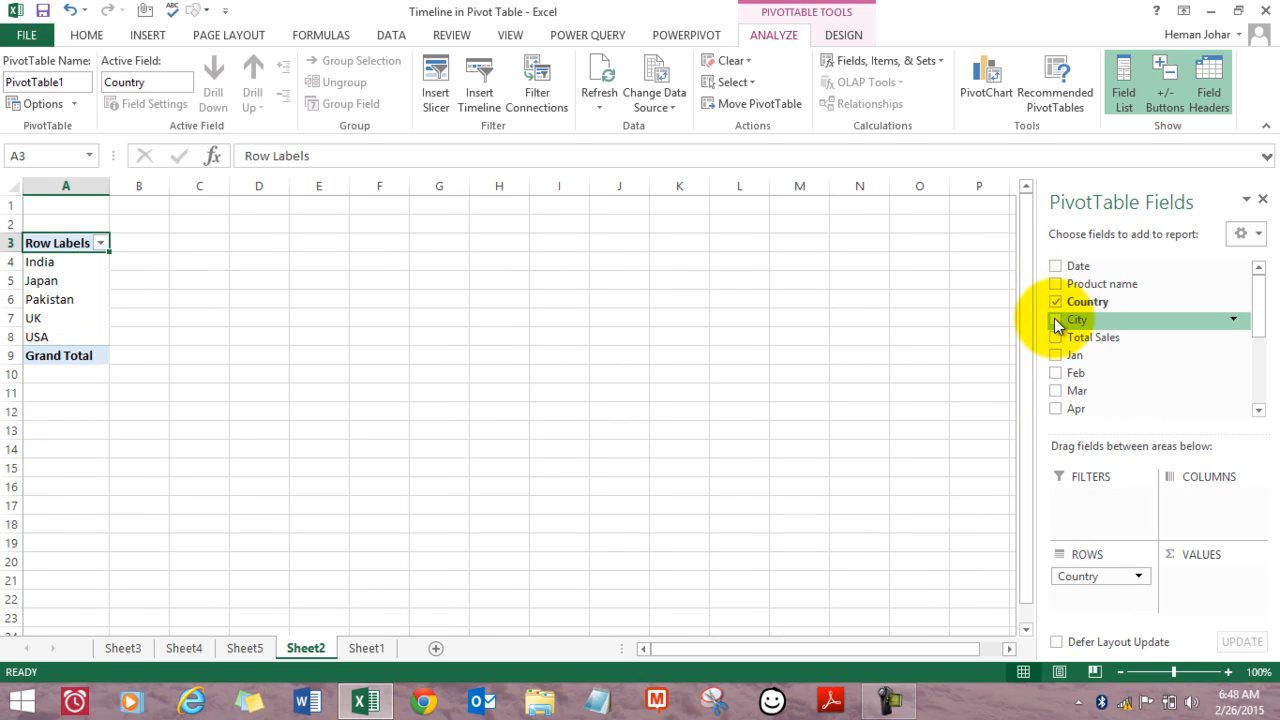
click(1056, 319)
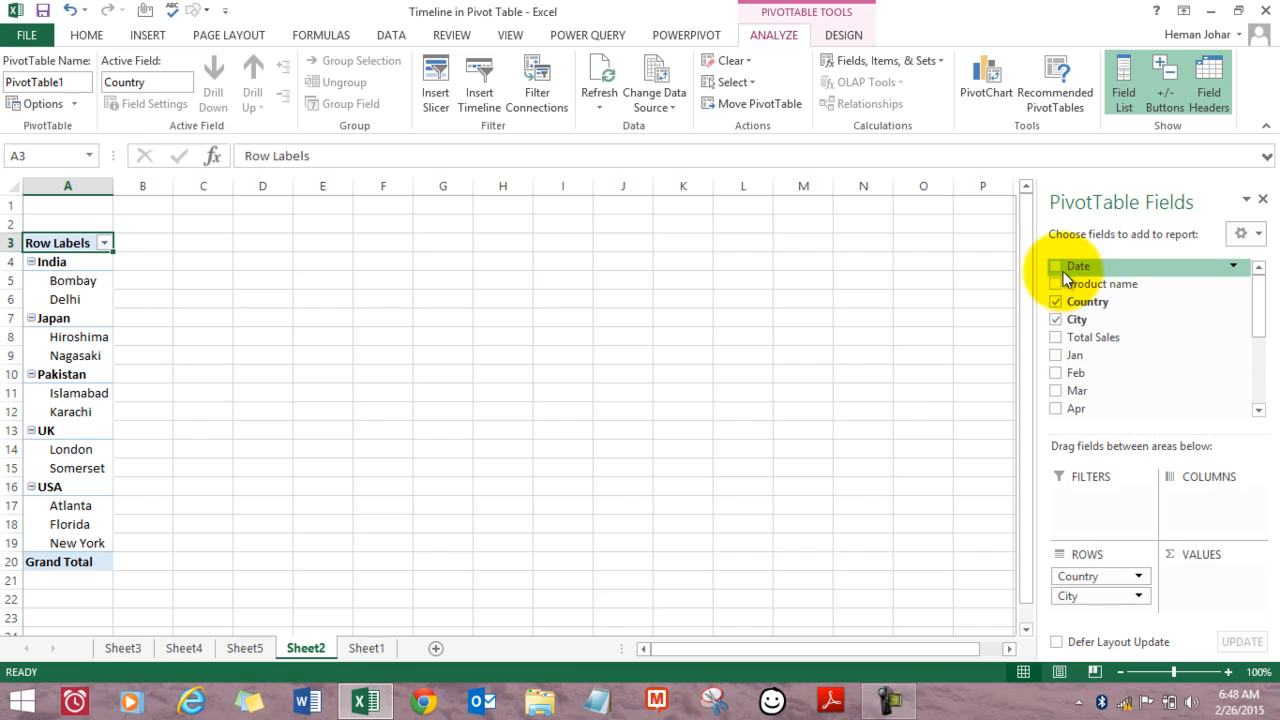
click(1056, 337)
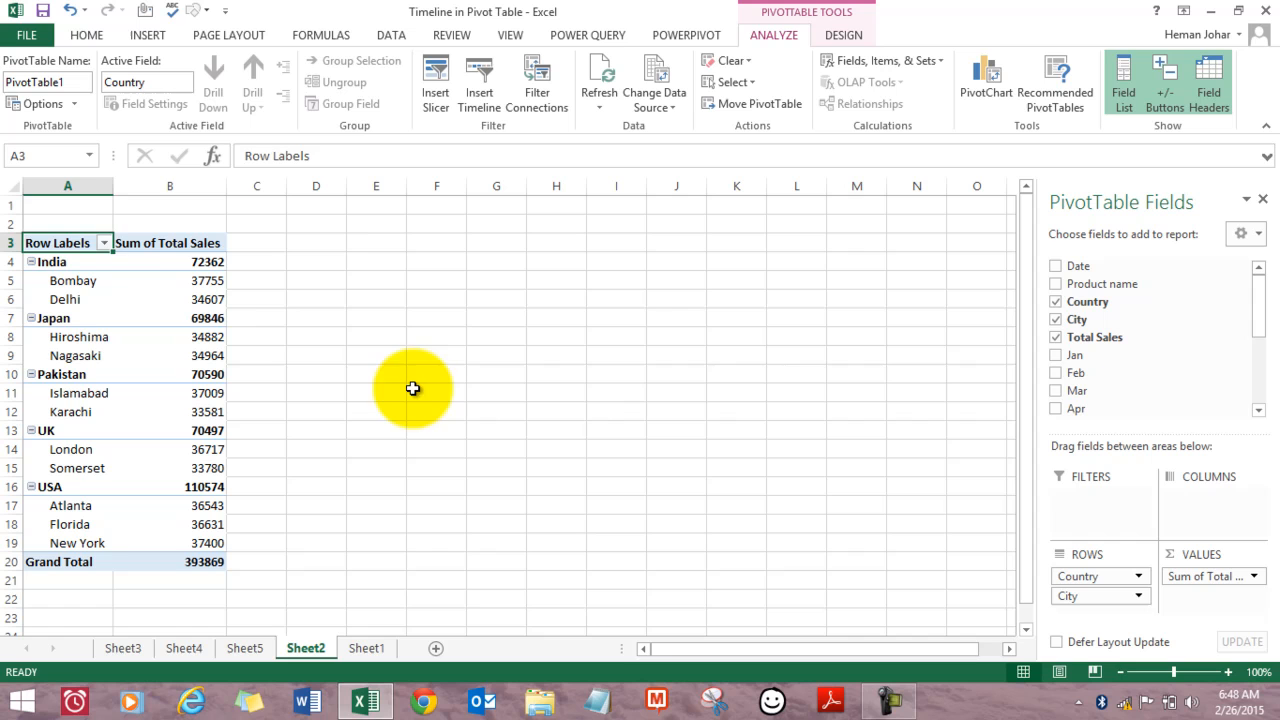
click(169, 318)
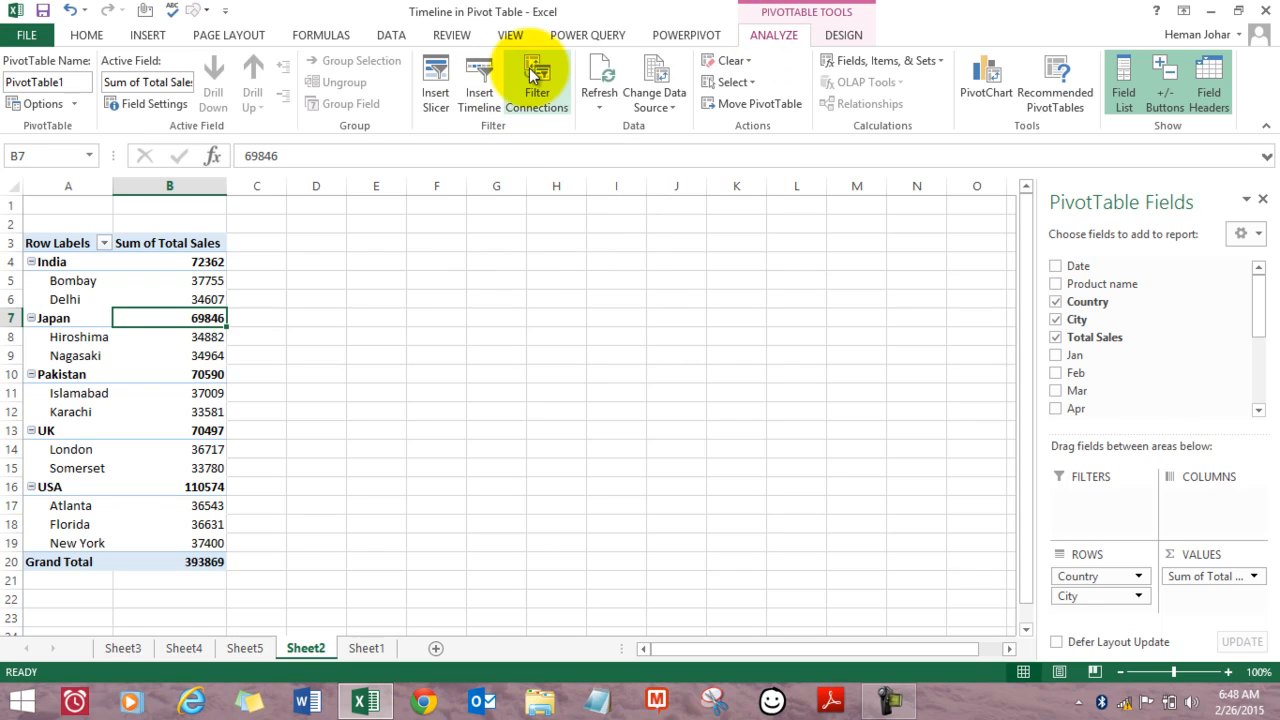
Step: Insert a timeline for the Date field beside the pivot table
click(479, 80)
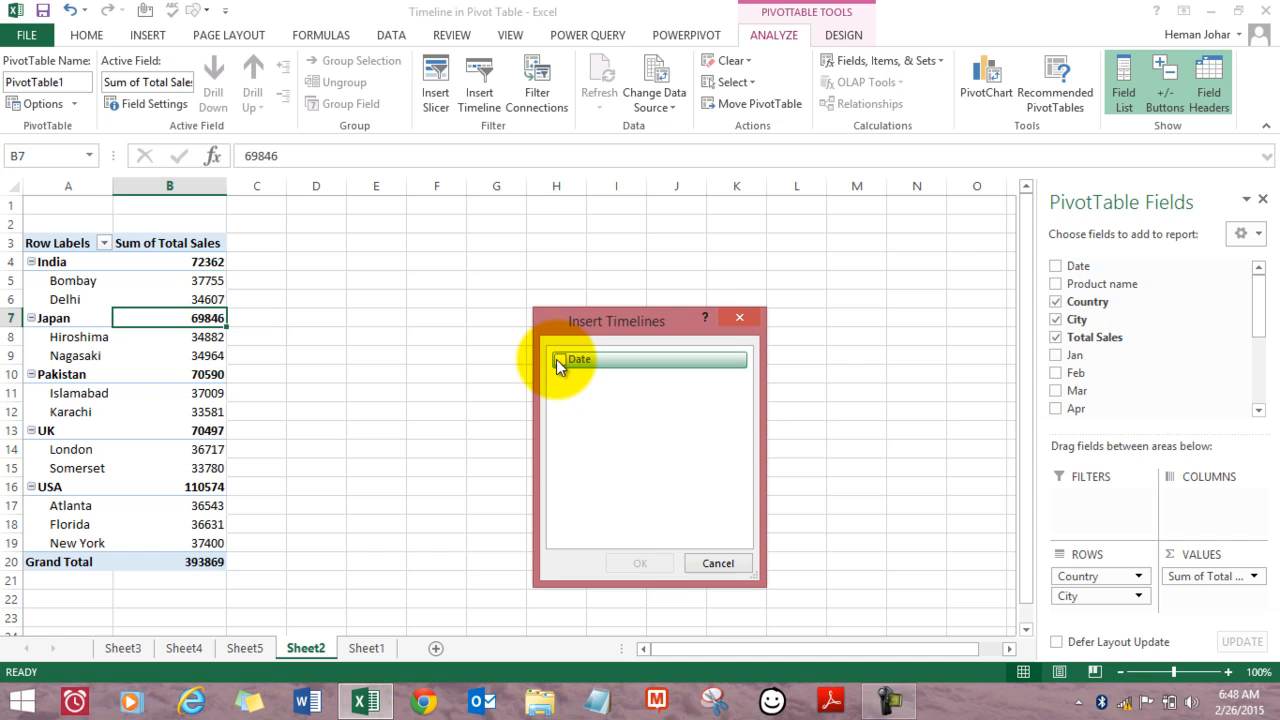
click(639, 562)
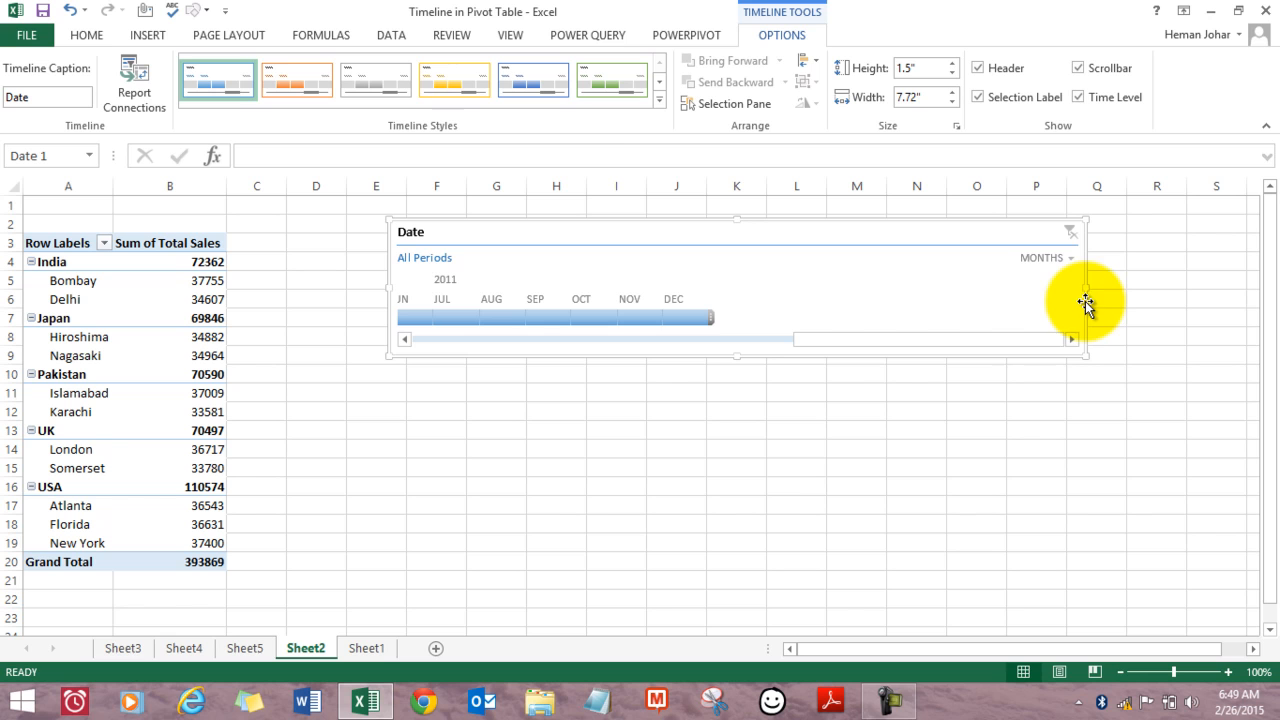
Step: Apply the light orange style from the Timeline Styles gallery to the timeline
click(658, 110)
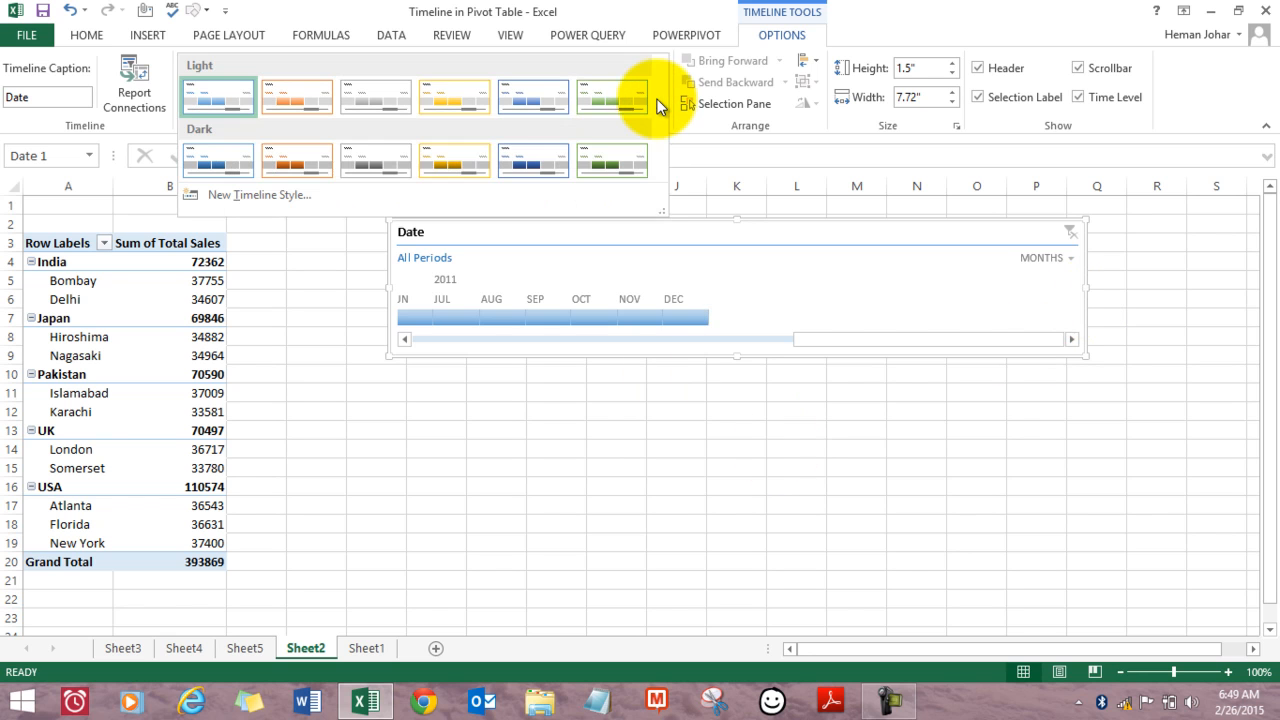
click(454, 97)
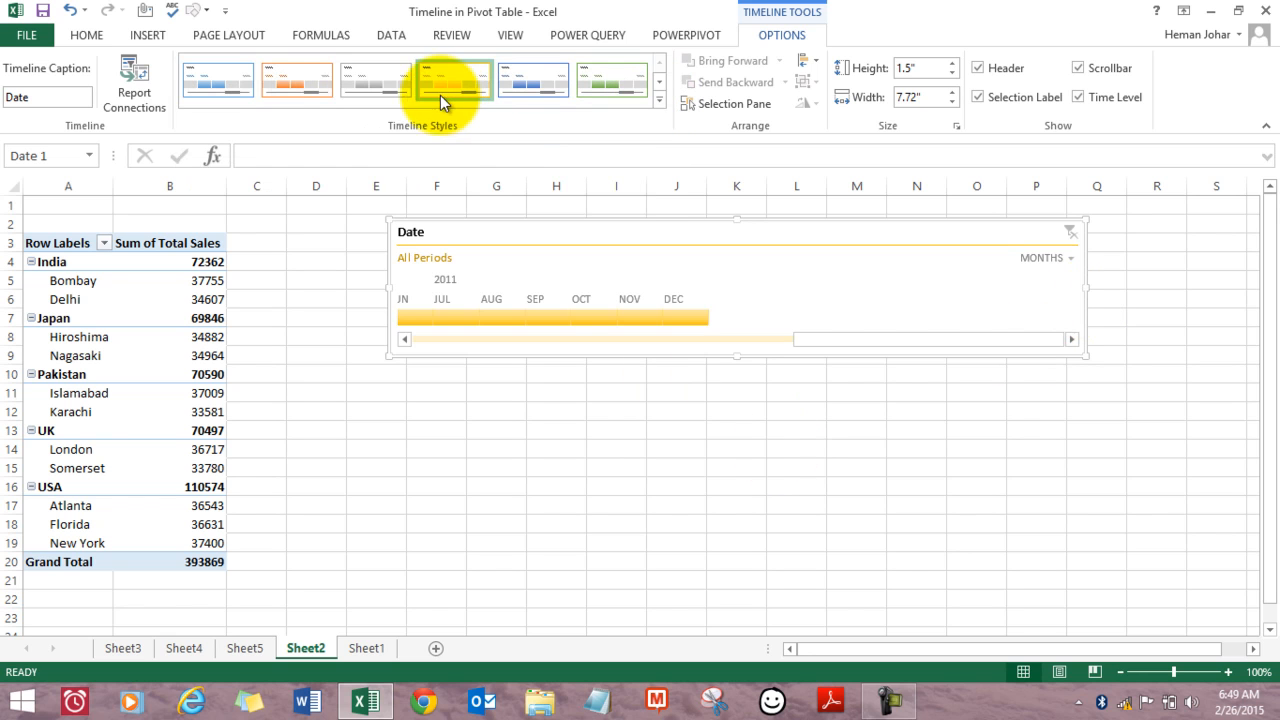
click(296, 79)
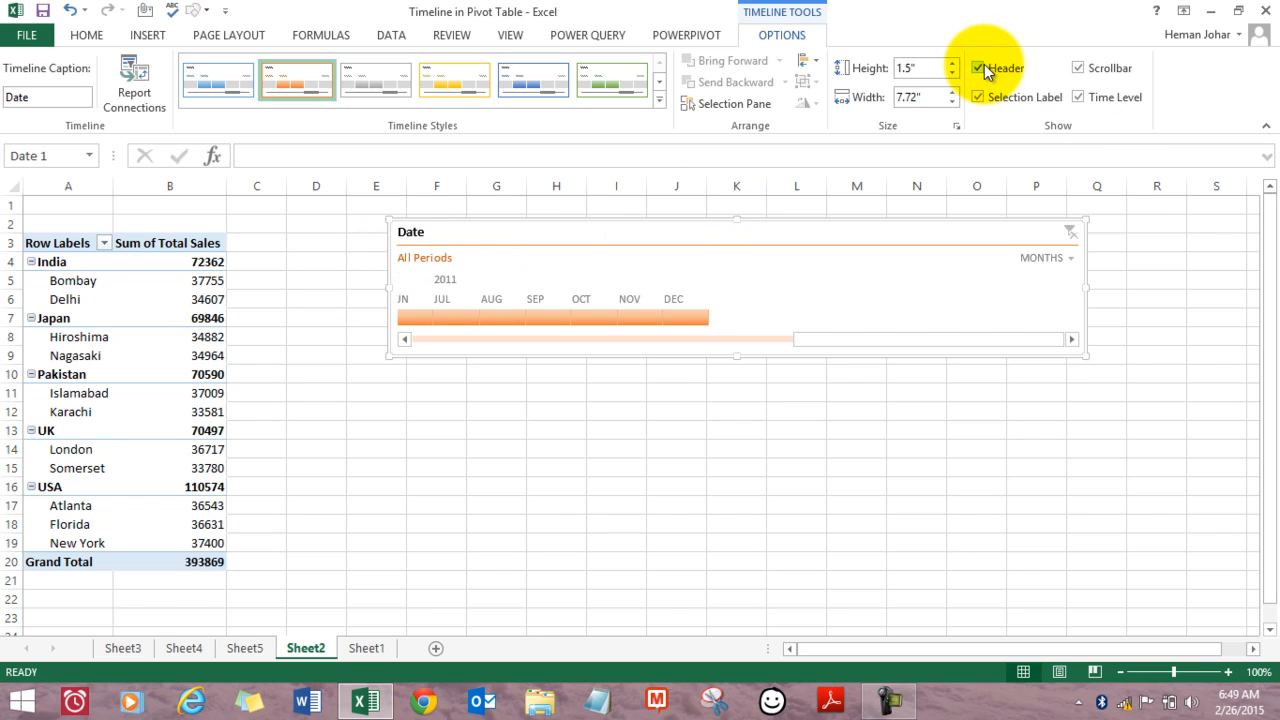
click(977, 68)
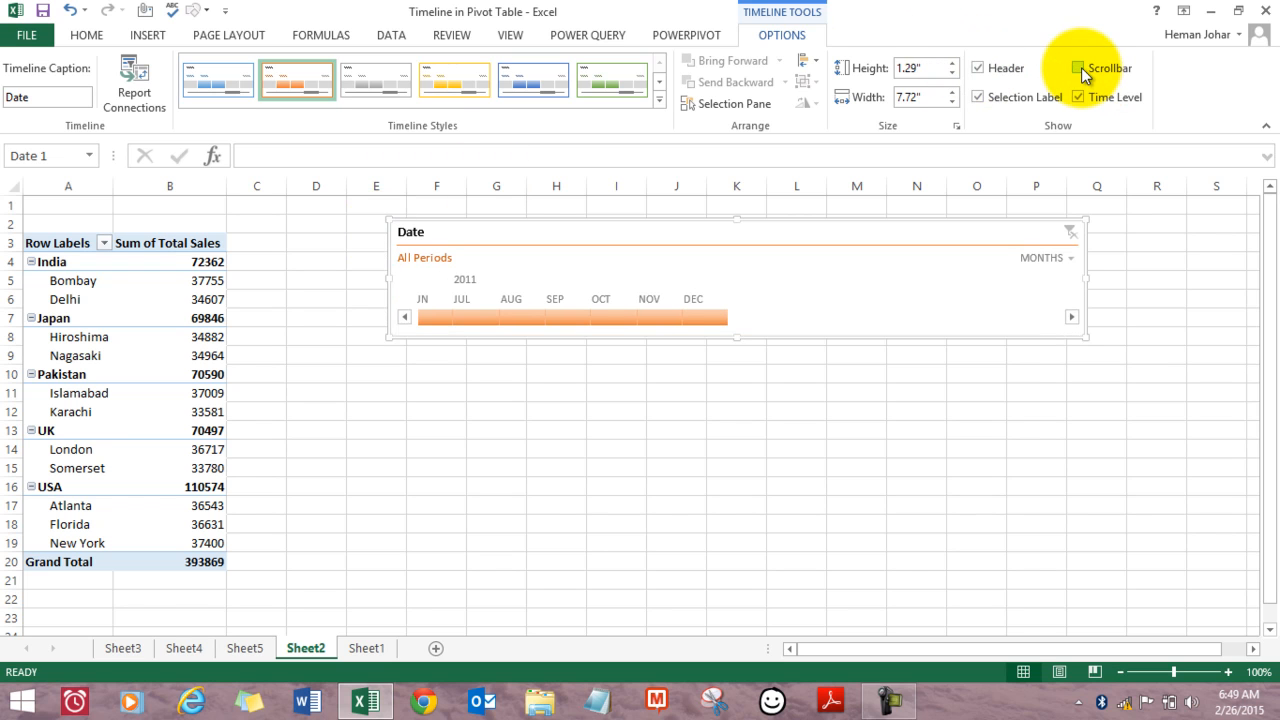
click(1078, 68)
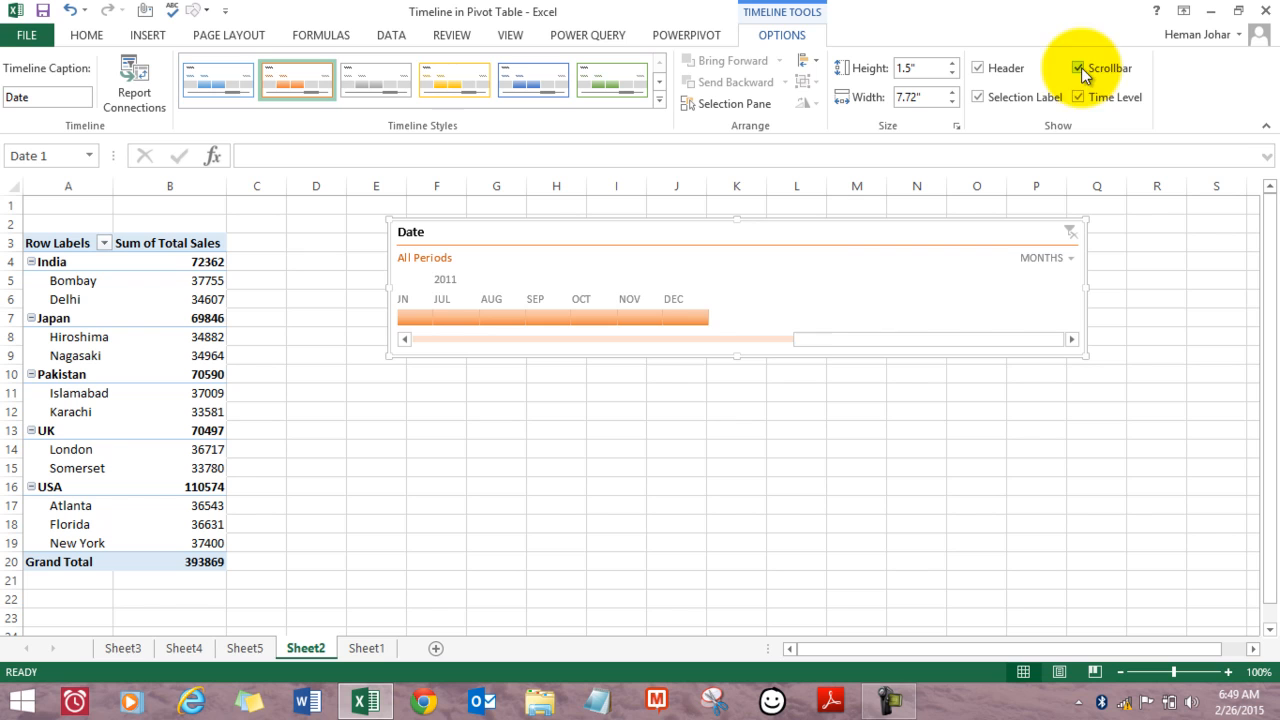
click(1078, 67)
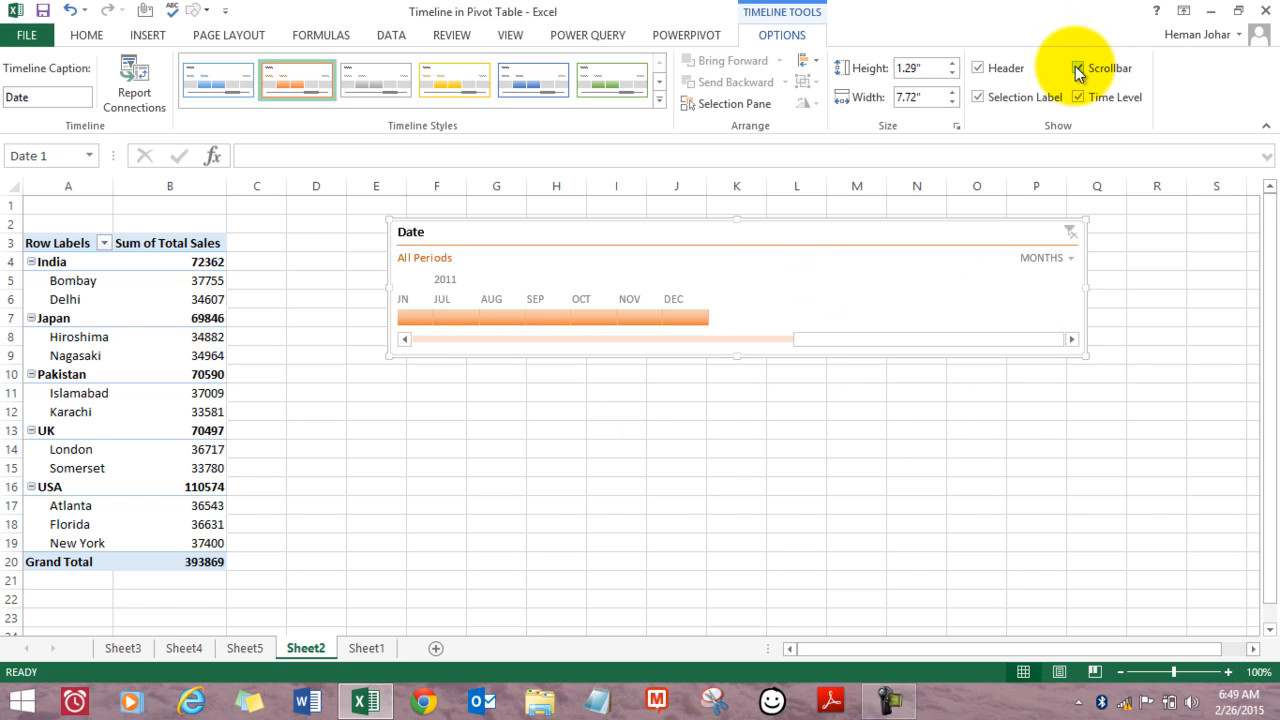
click(1078, 68)
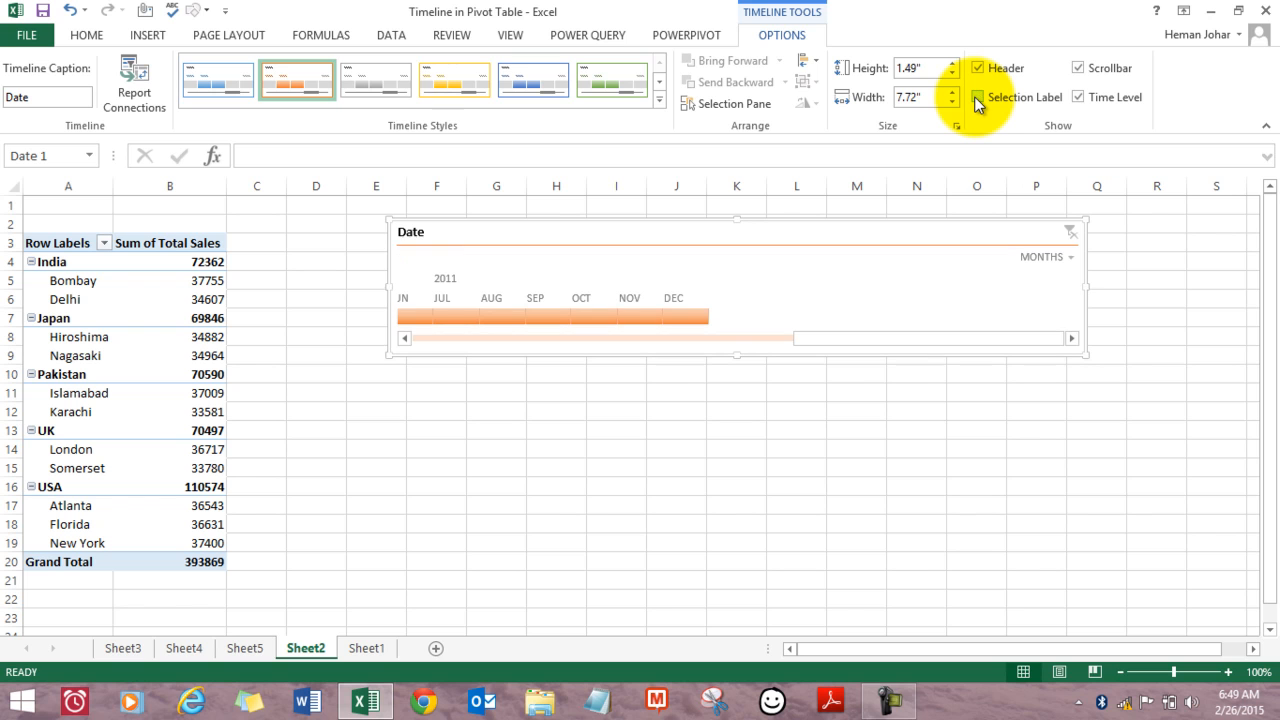
click(977, 97)
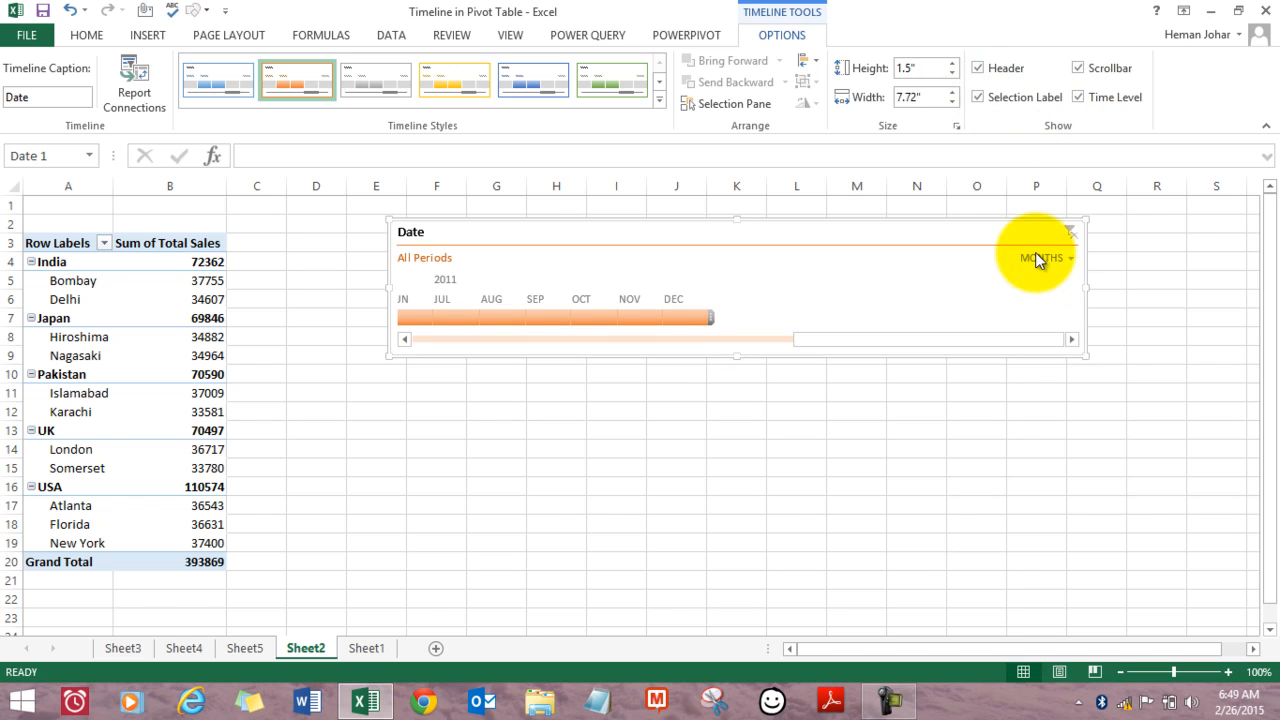
mouse_move(823, 504)
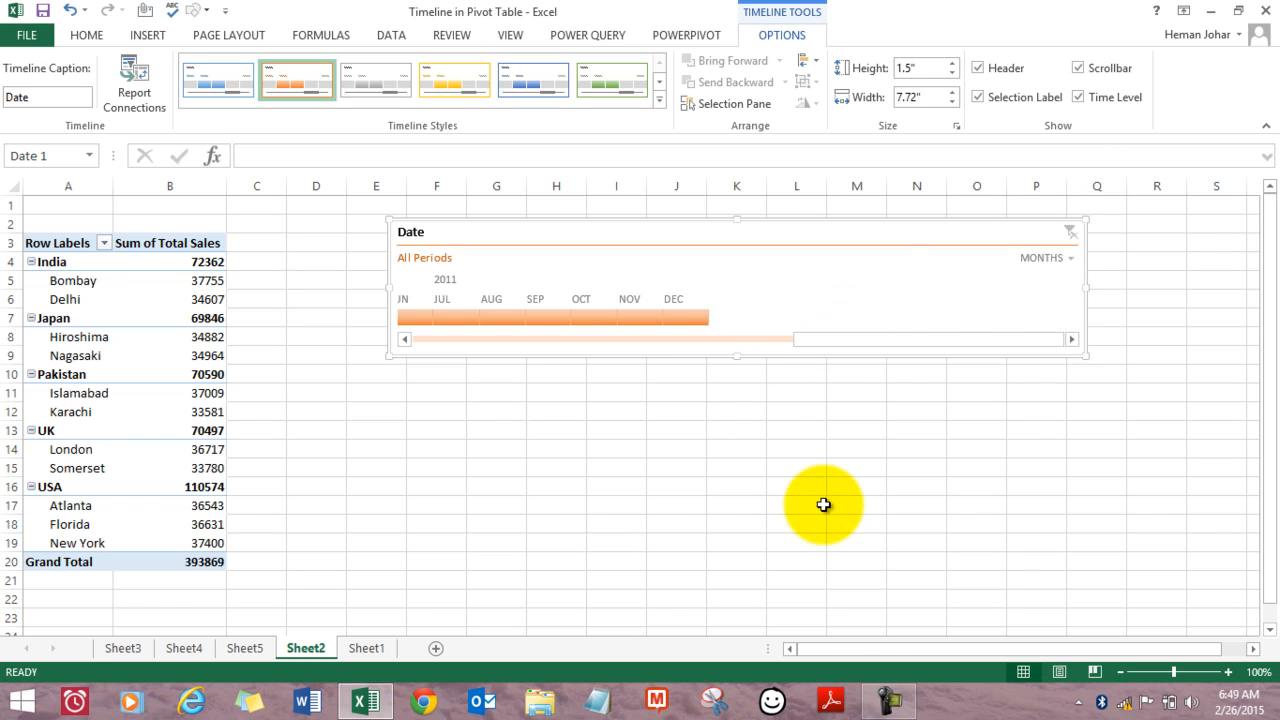
mouse_move(615, 358)
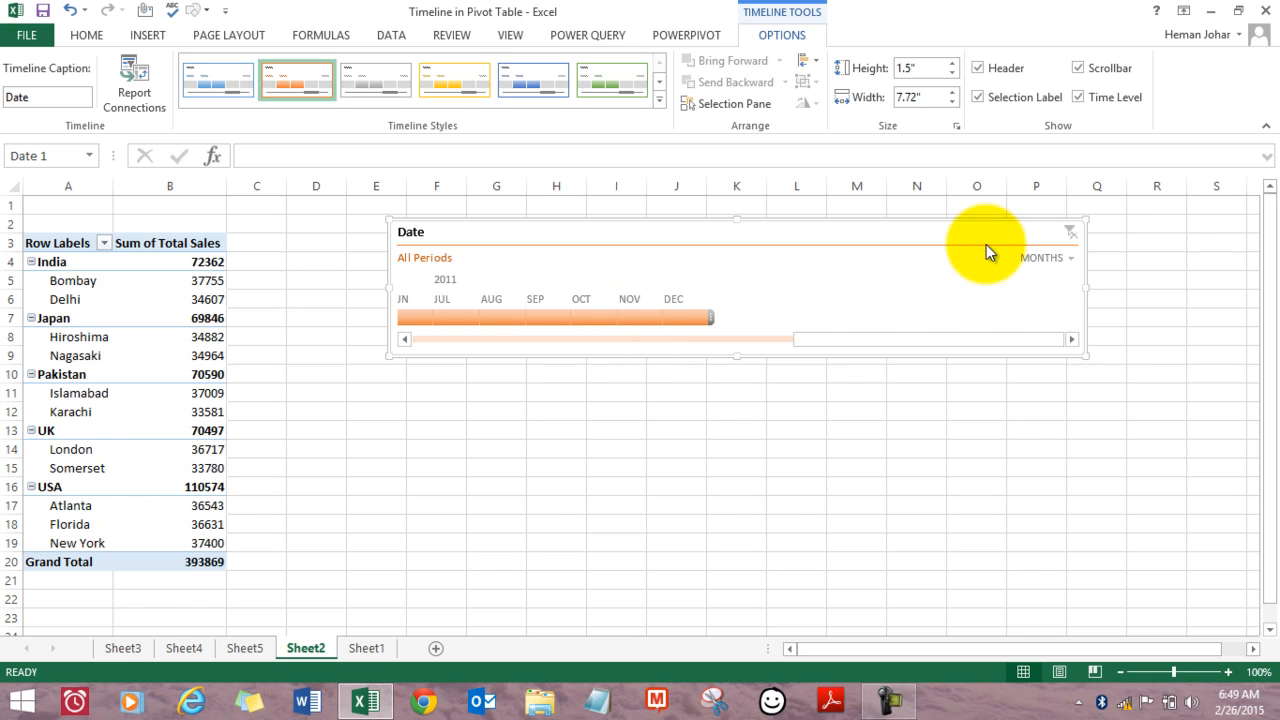
Step: Switch the timeline to quarters and select Q2 2010 (total 81,273)
click(1044, 258)
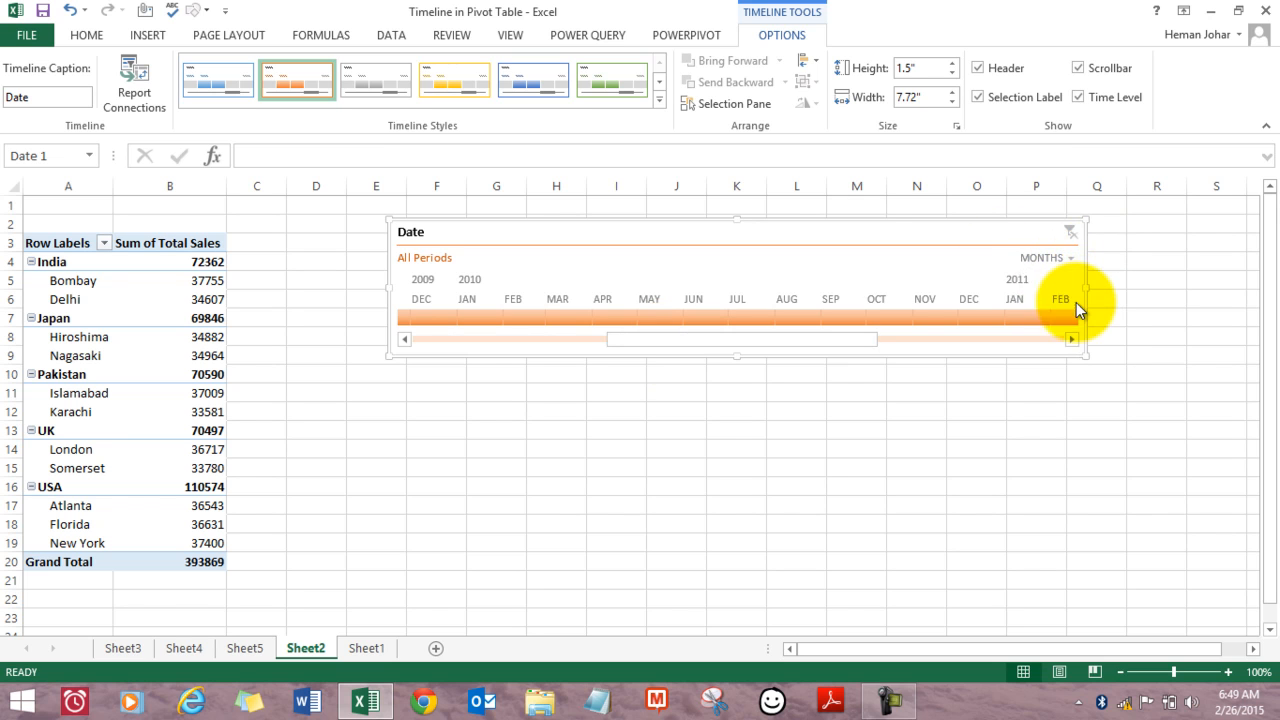
click(1044, 258)
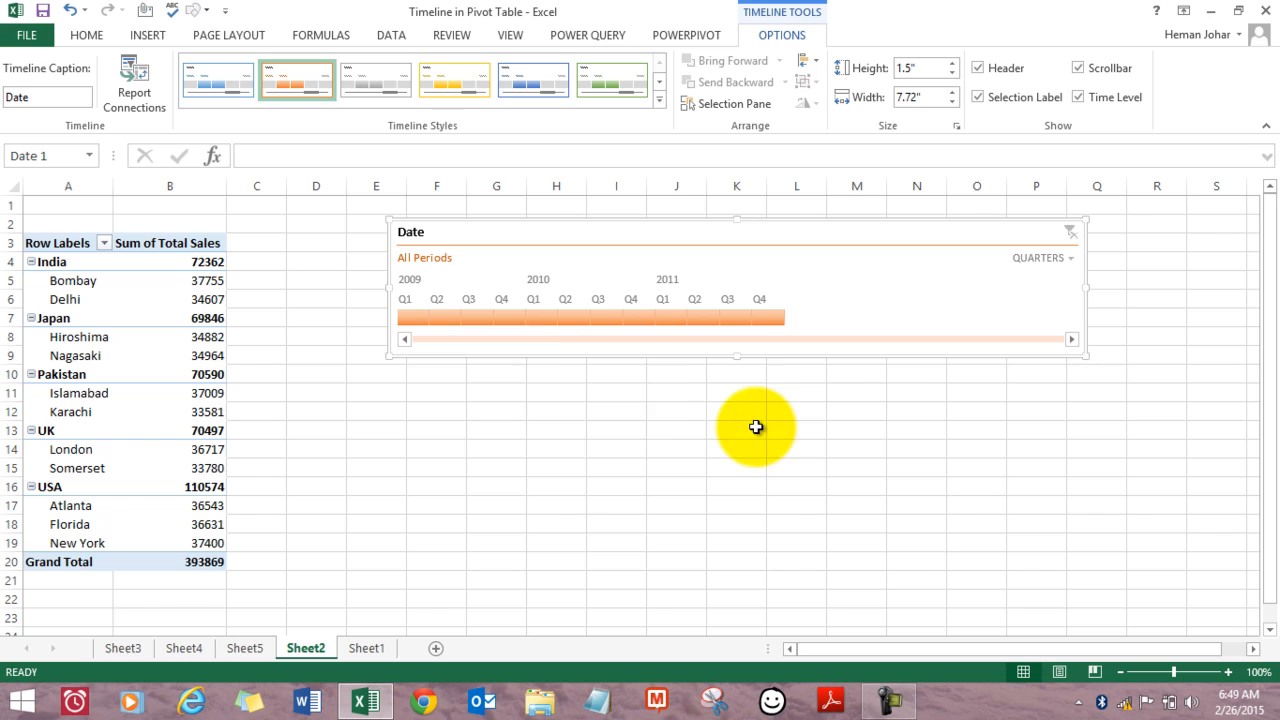
click(468, 318)
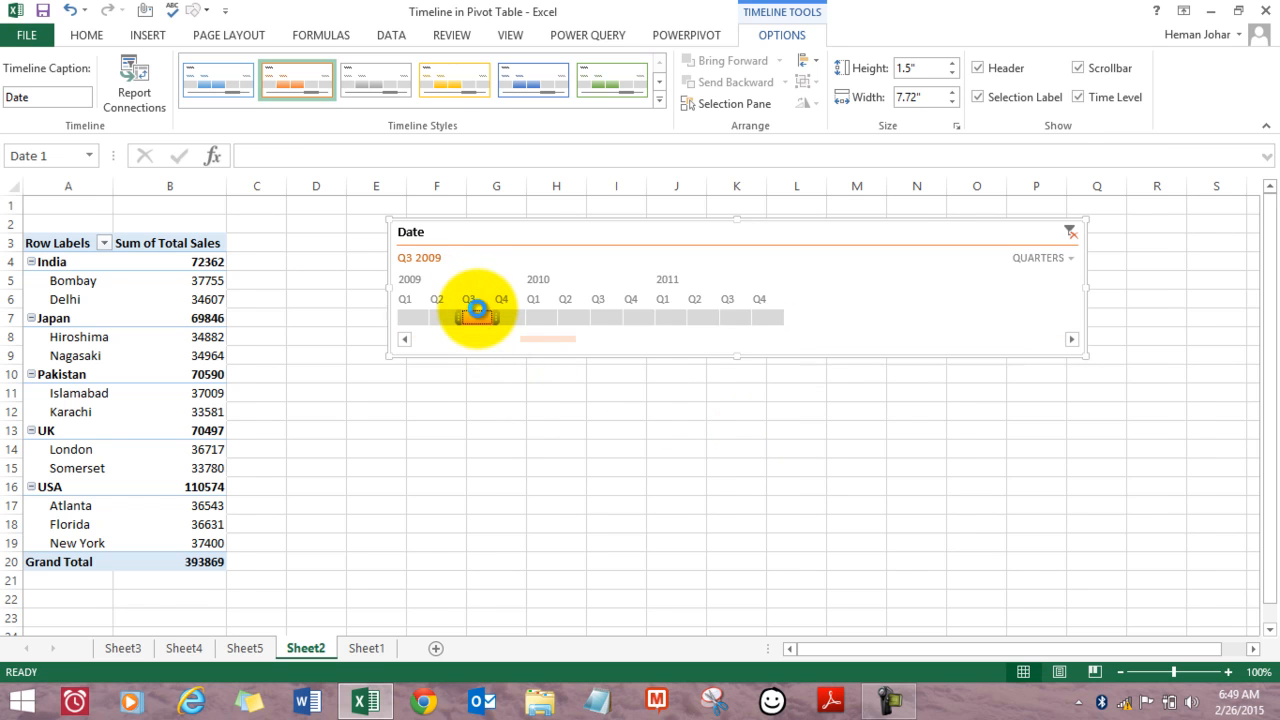
click(497, 315)
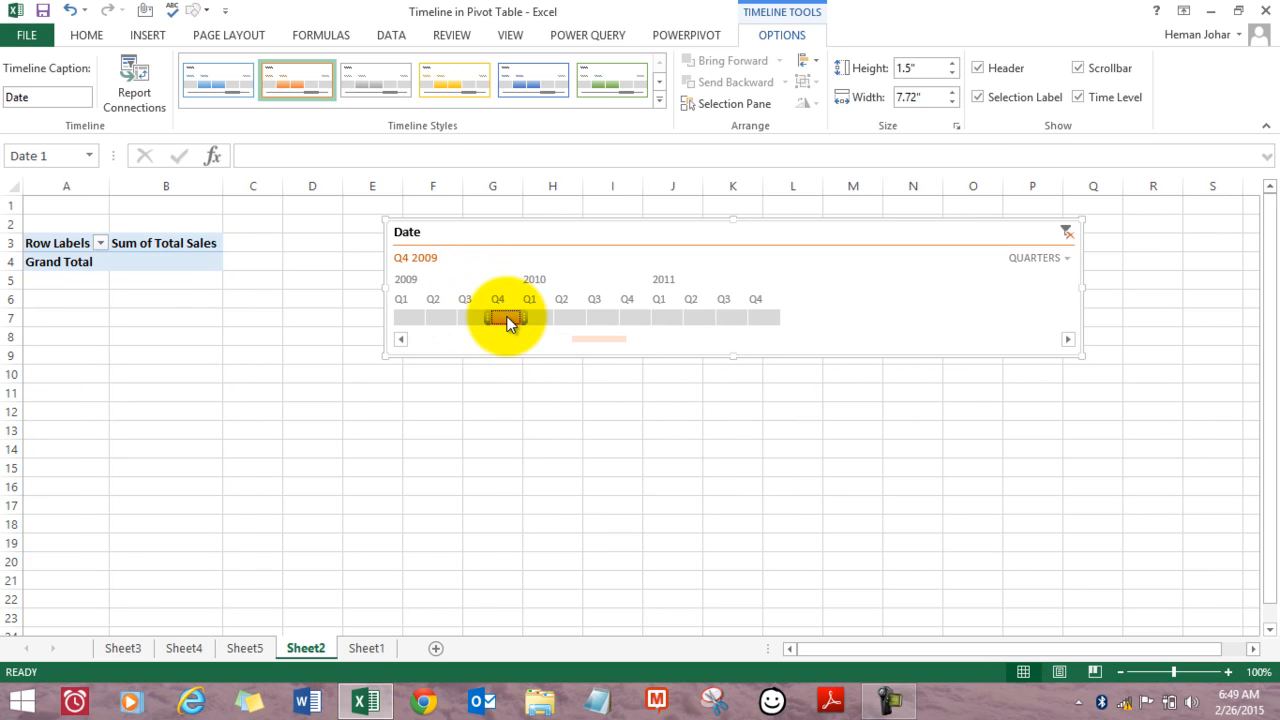
drag(497, 318, 530, 318)
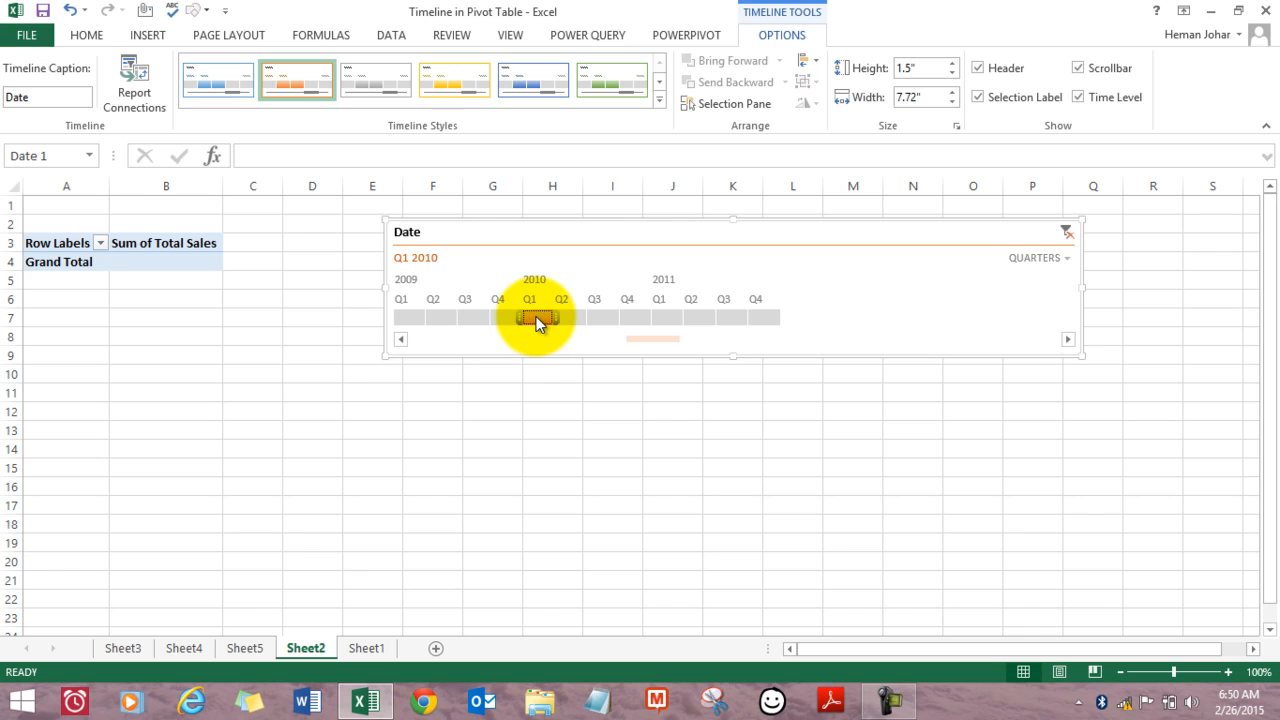
click(562, 317)
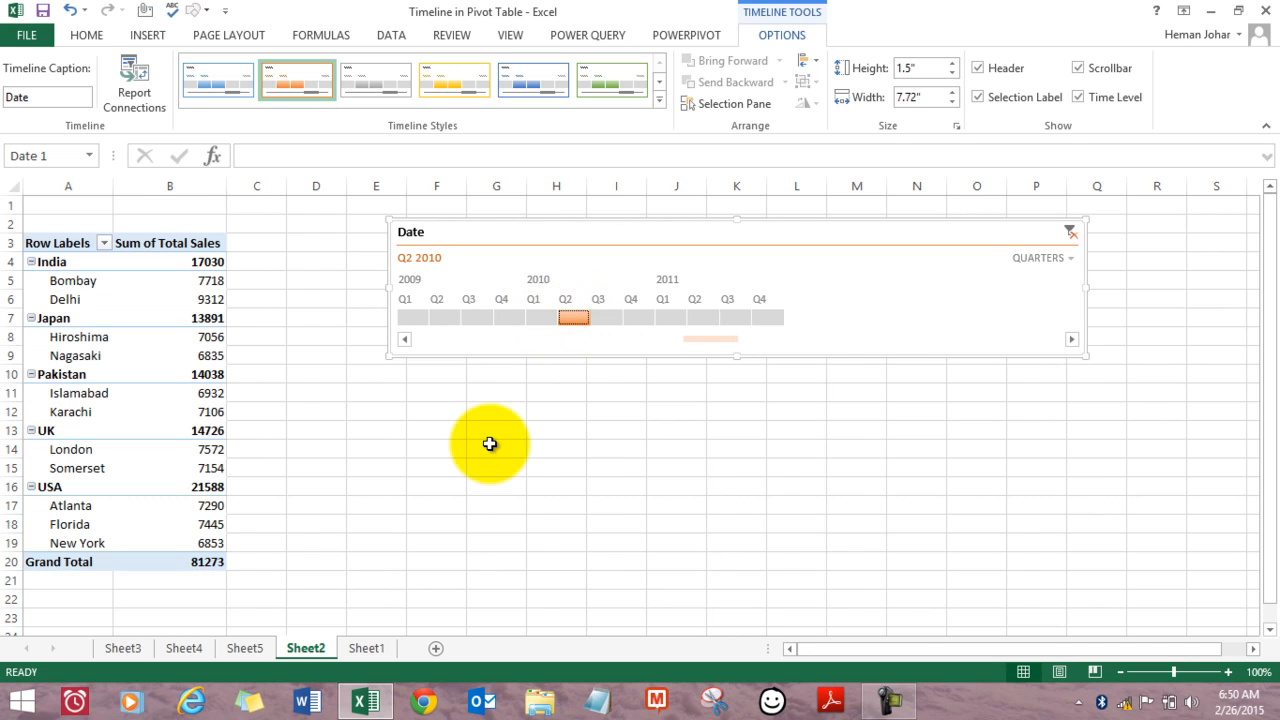
mouse_move(338, 425)
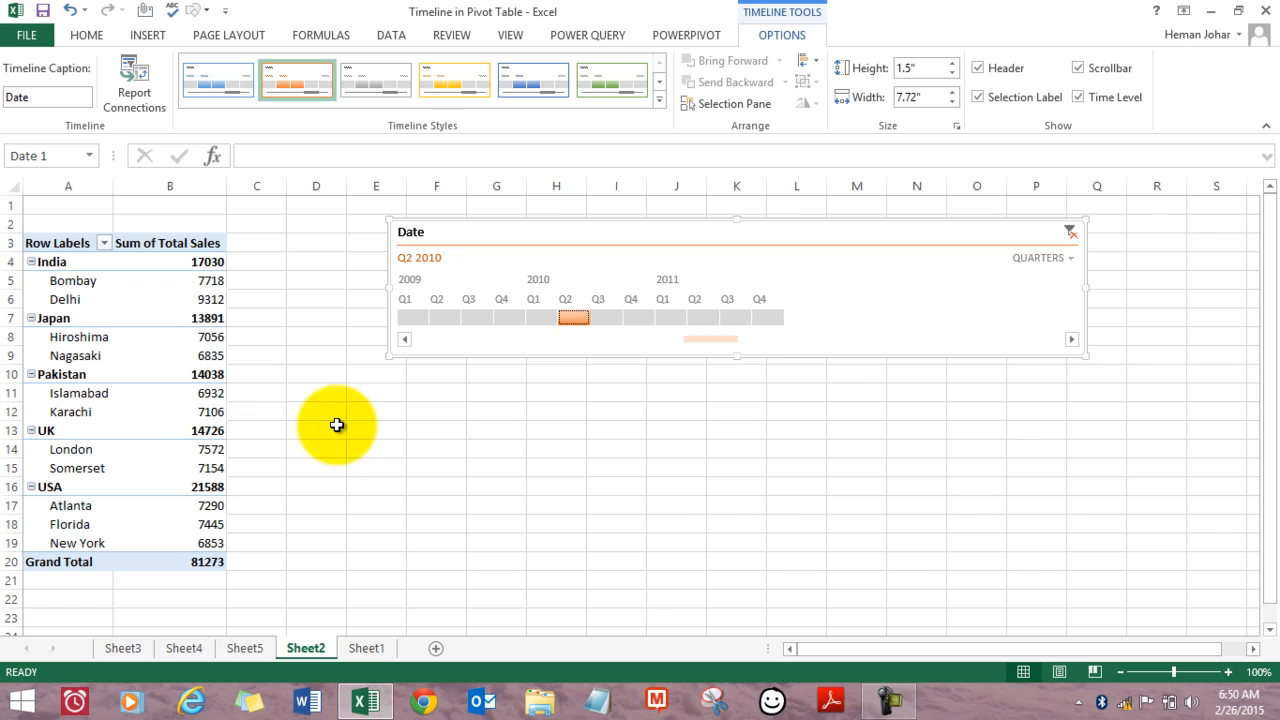
mouse_move(274, 415)
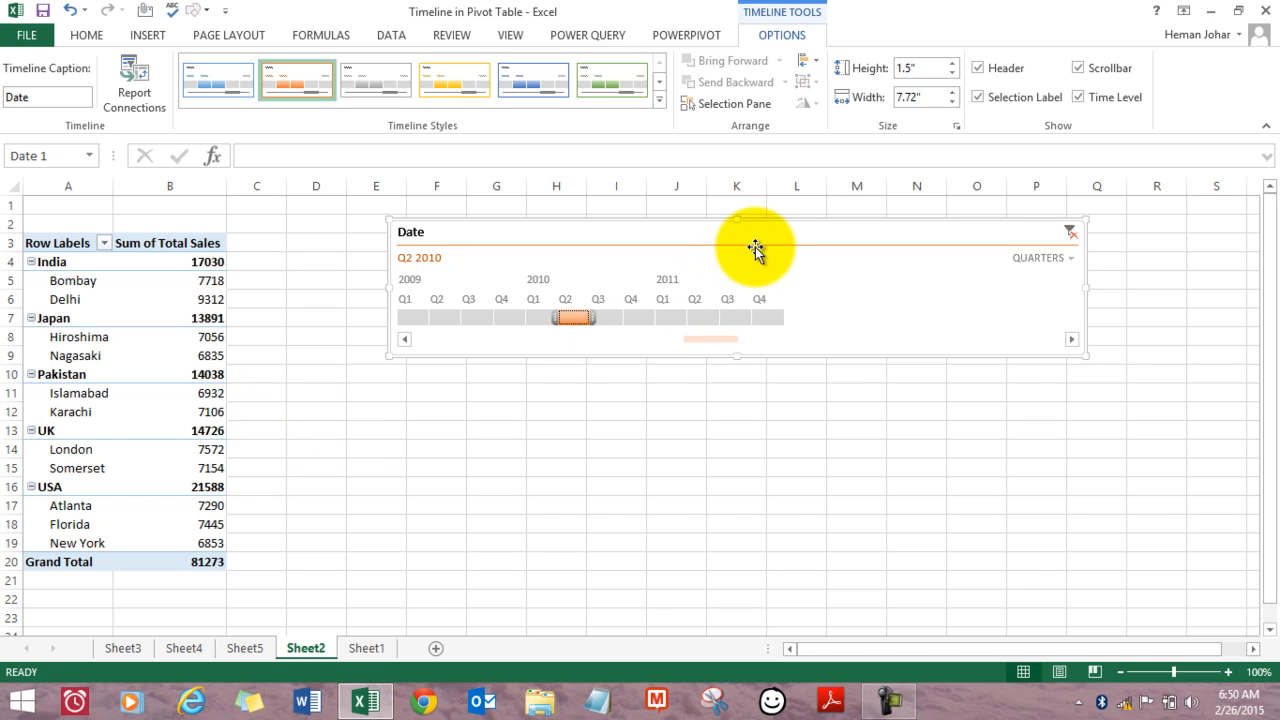
Step: Extend the quarter selection through Q3 2011, giving a grand total of 263,829
right_click(755, 248)
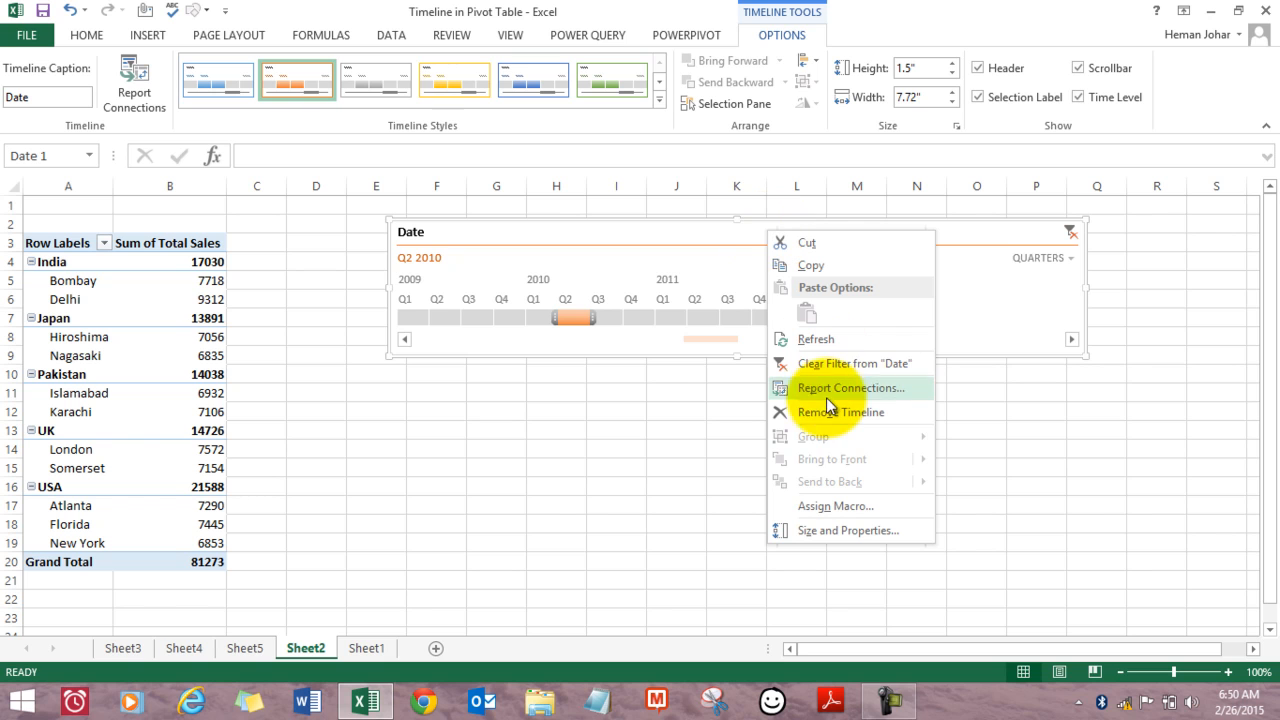
mouse_move(838, 412)
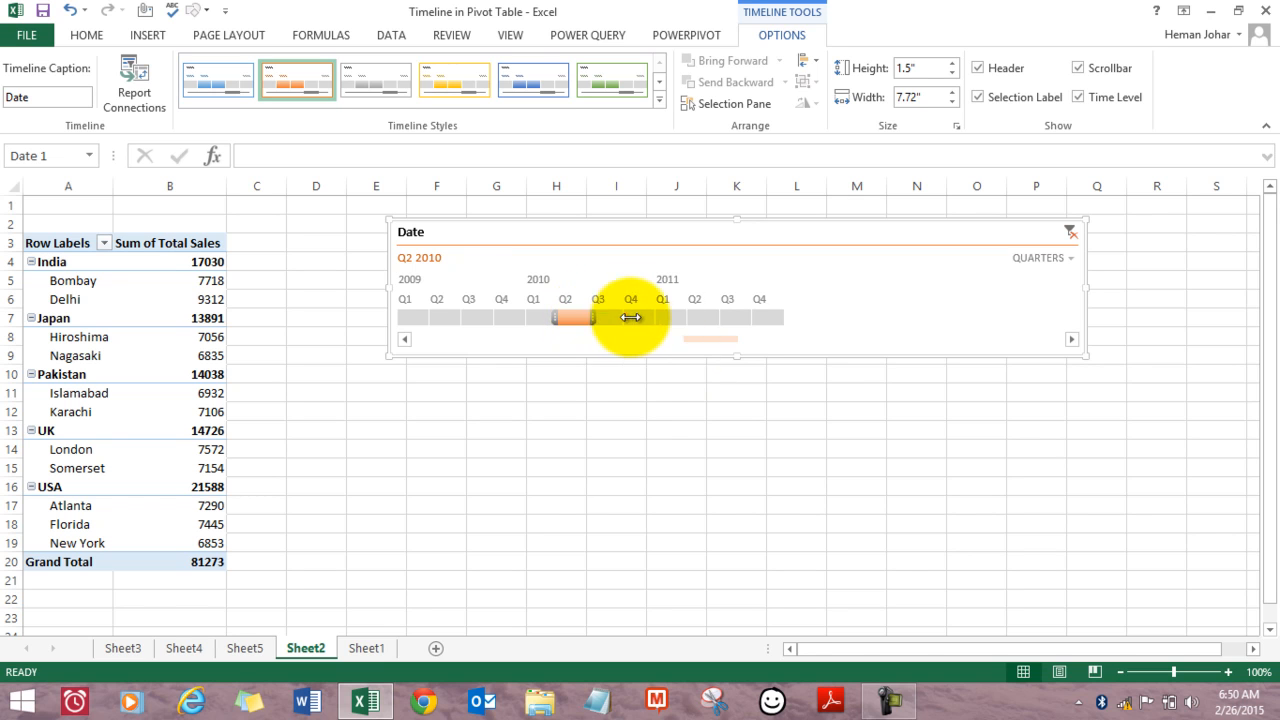
drag(598, 318, 748, 318)
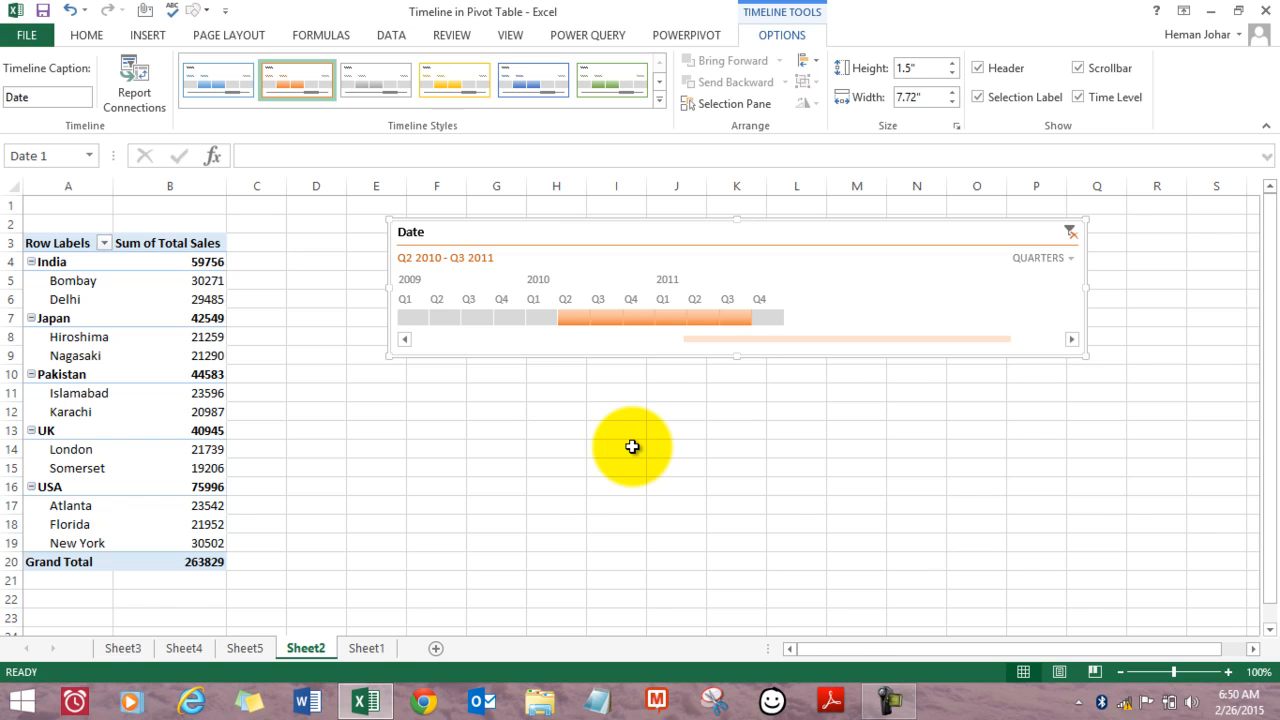